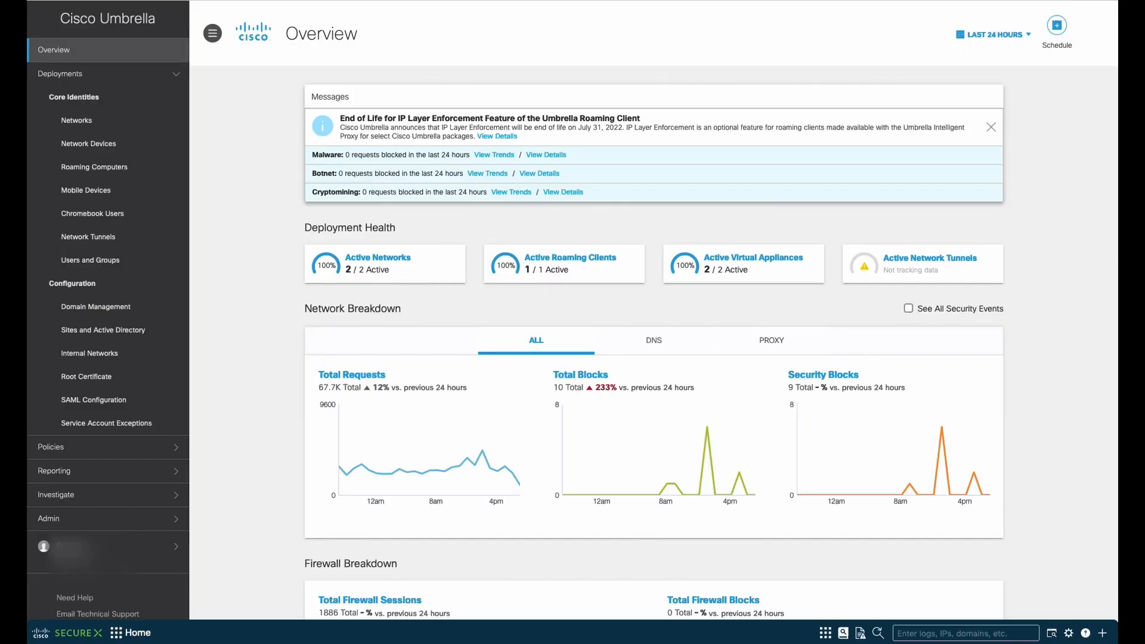
mouse_move(111, 50)
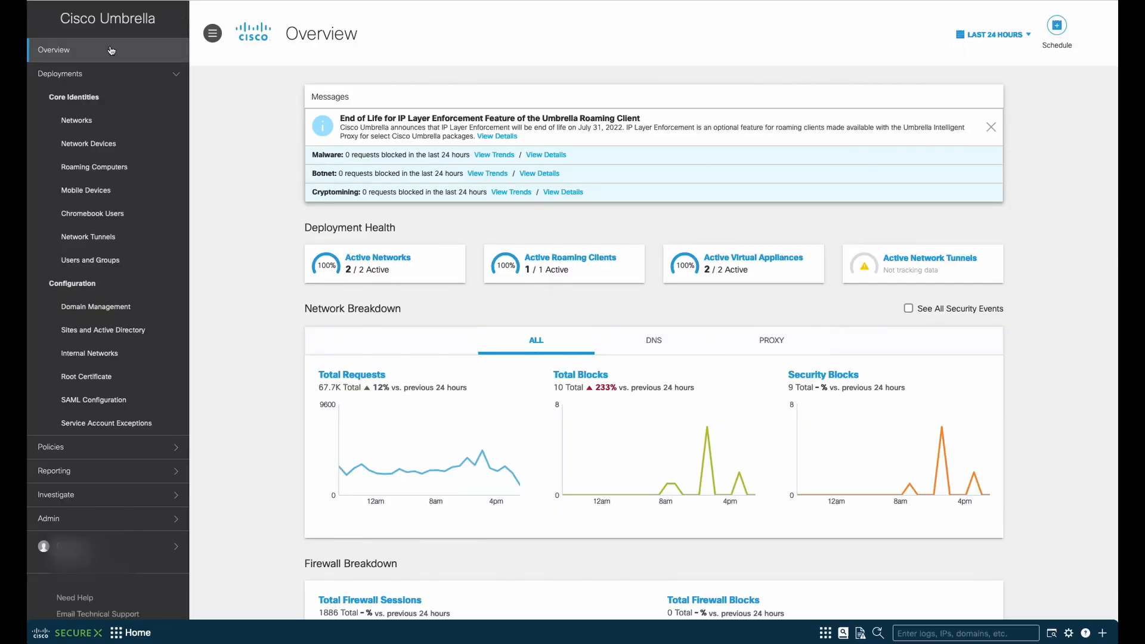
Step: Go to Deployments > Core Identities > Network Tunnels, which shows no tunnels yet
left_click(990, 126)
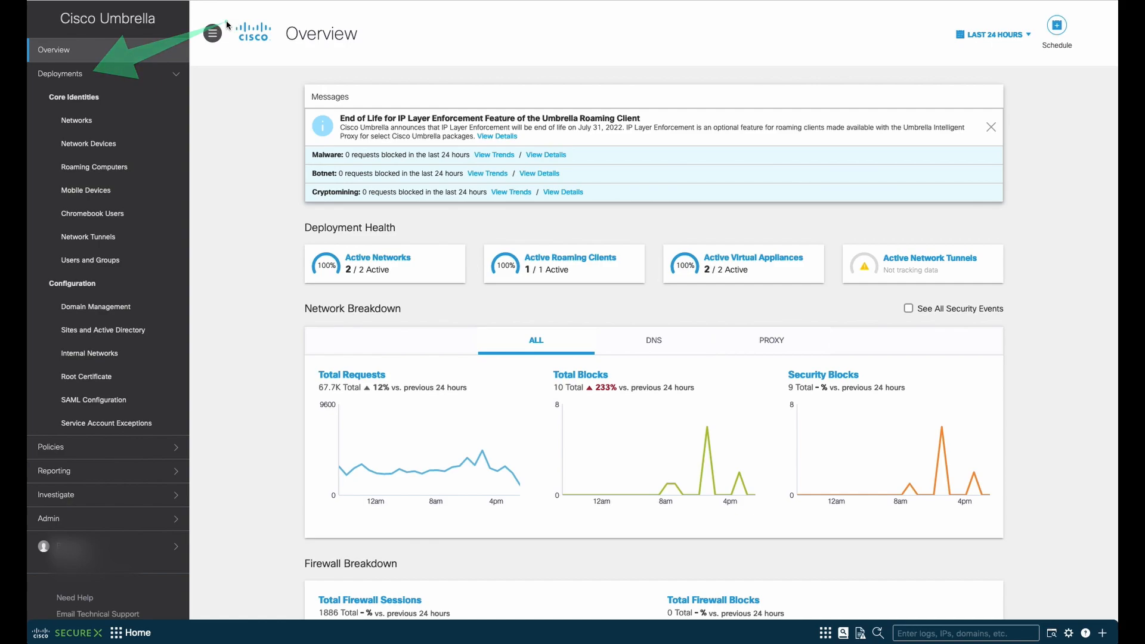
left_click(61, 73)
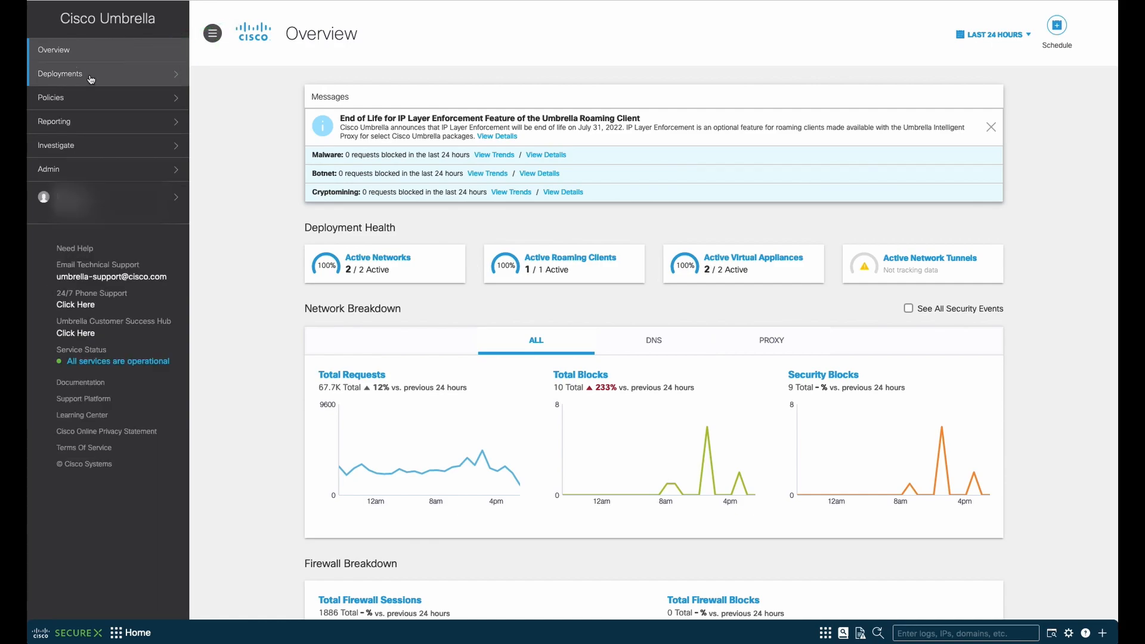
left_click(61, 73)
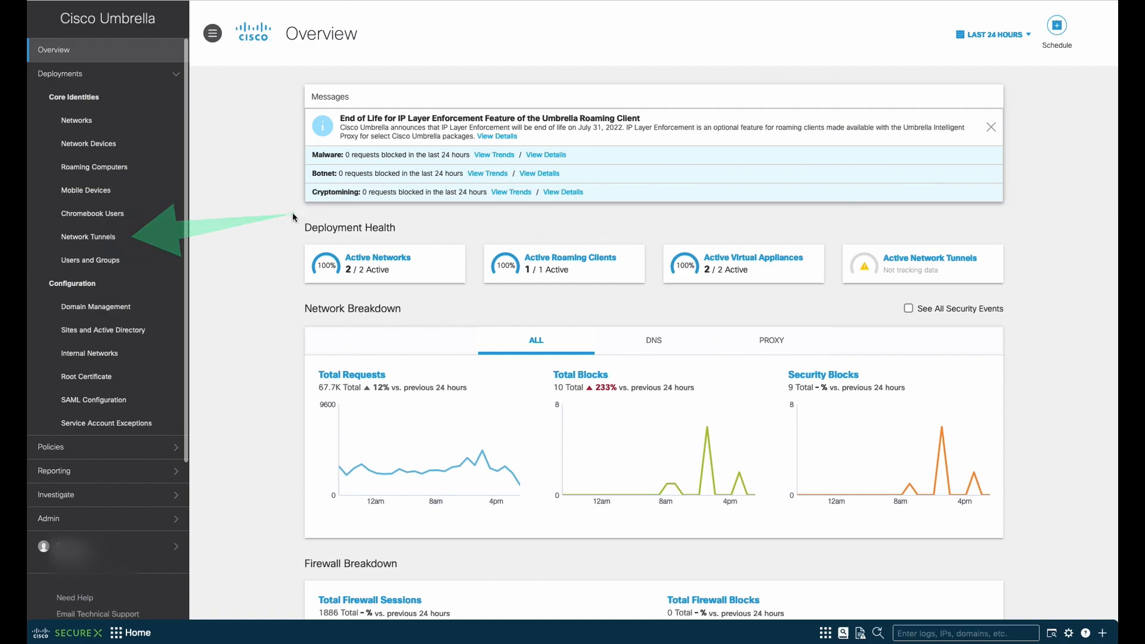
left_click(89, 237)
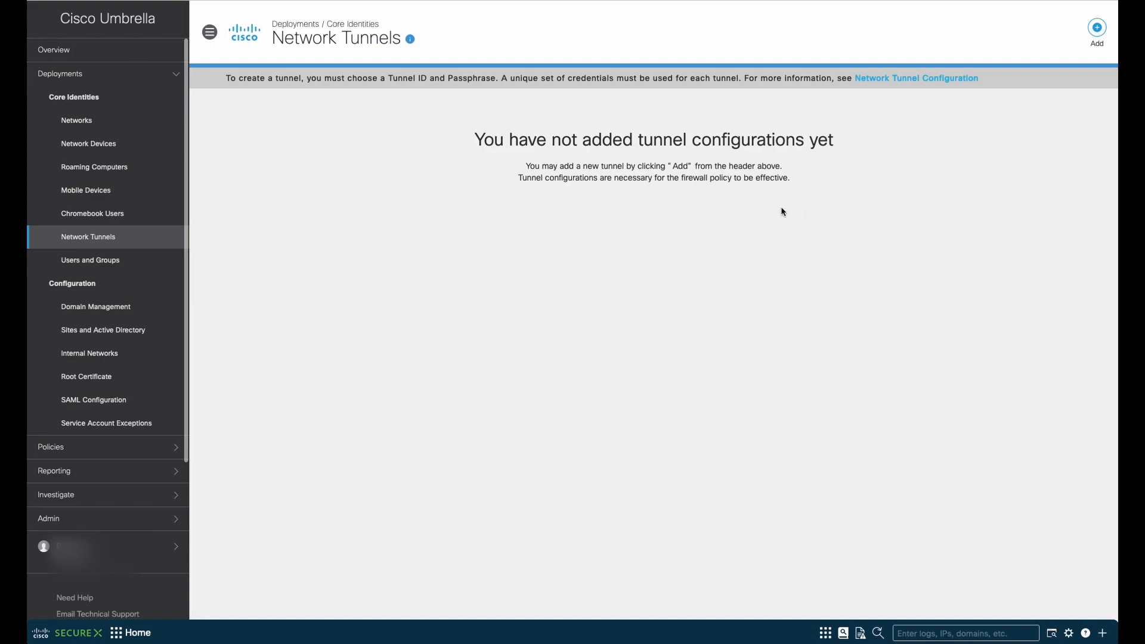
mouse_move(816, 211)
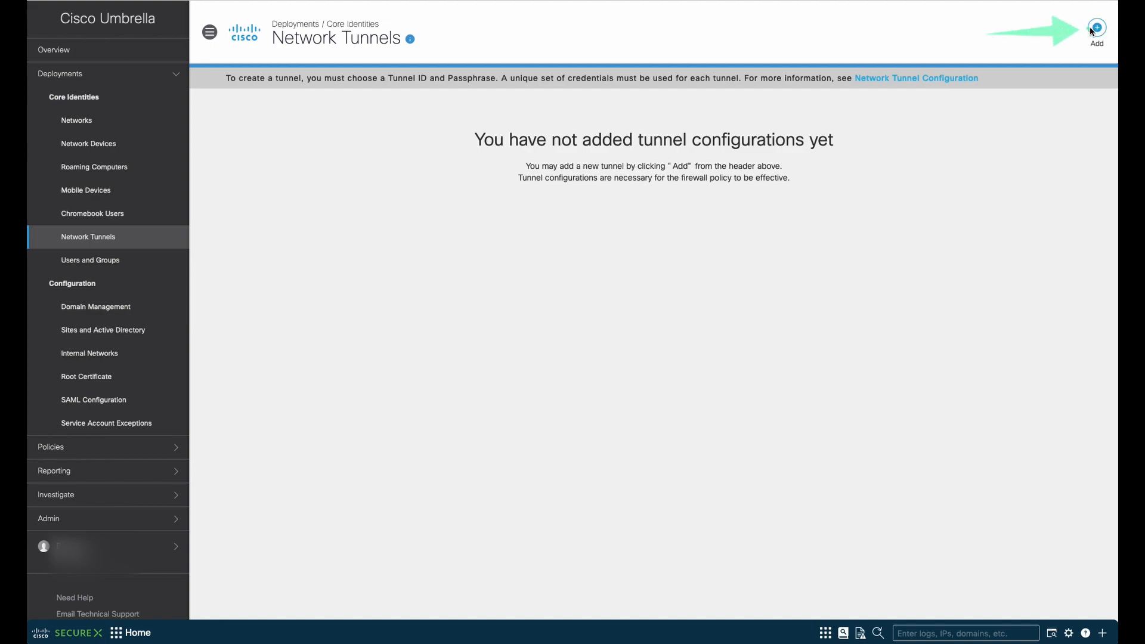
Step: Add a tunnel named SASESGMXtoSGUMBTunnel with device type Meraki MX
left_click(1096, 28)
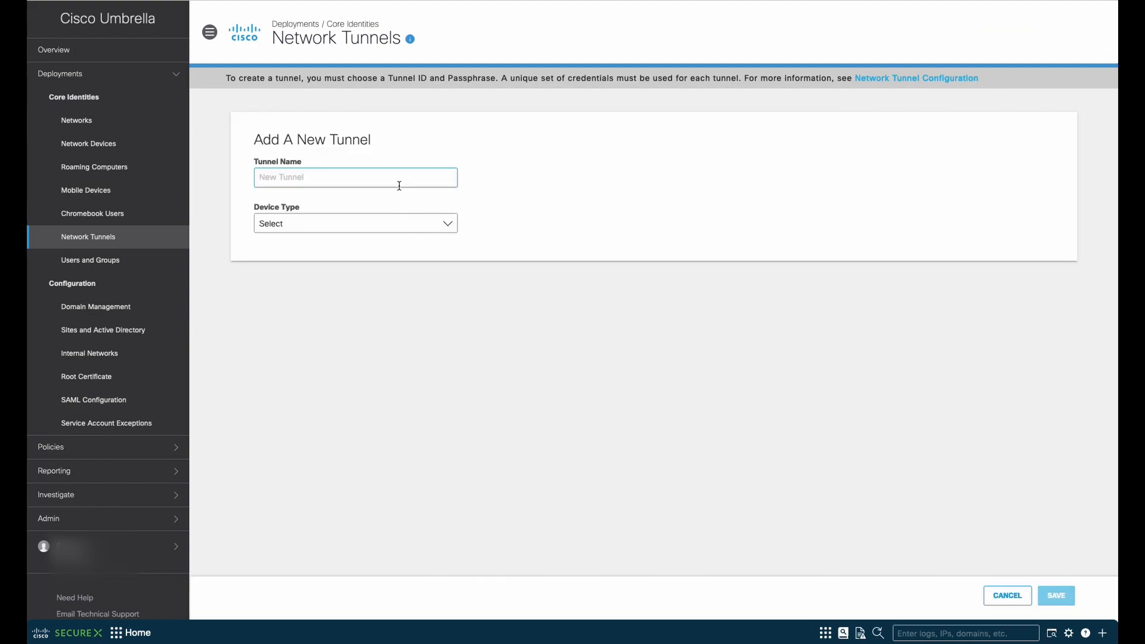
type("SASE")
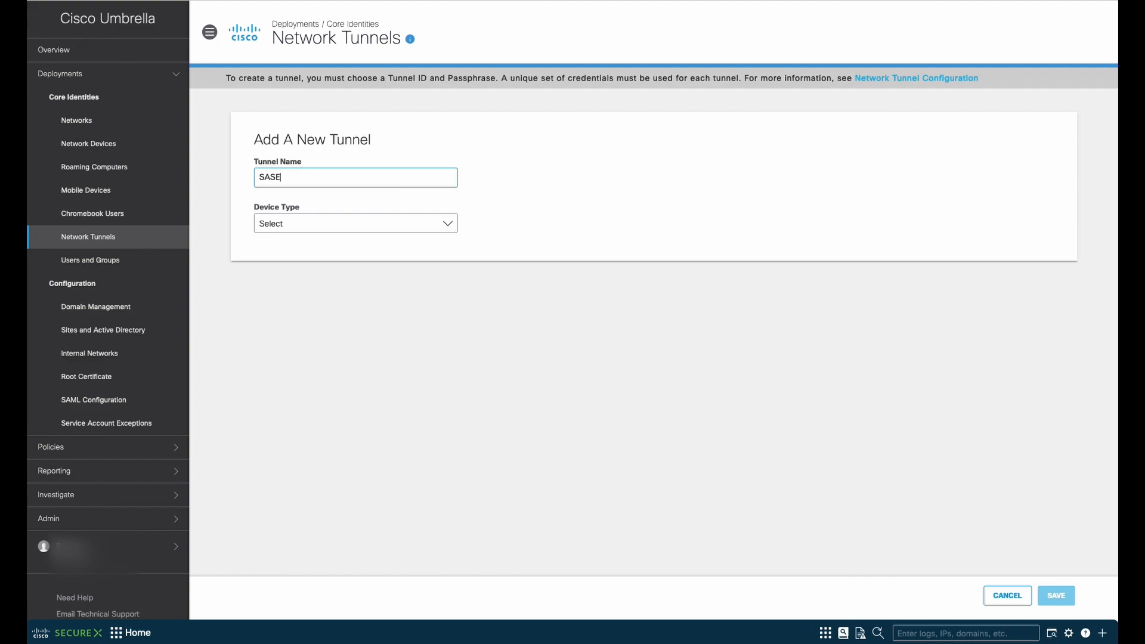
type("SGM")
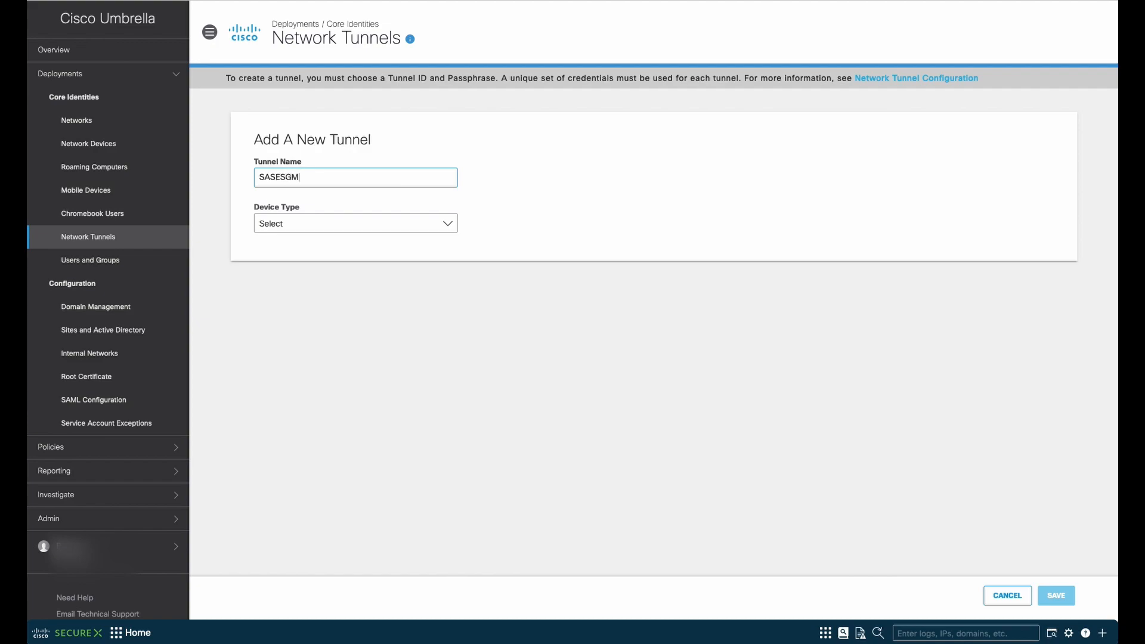
type("XtoSG")
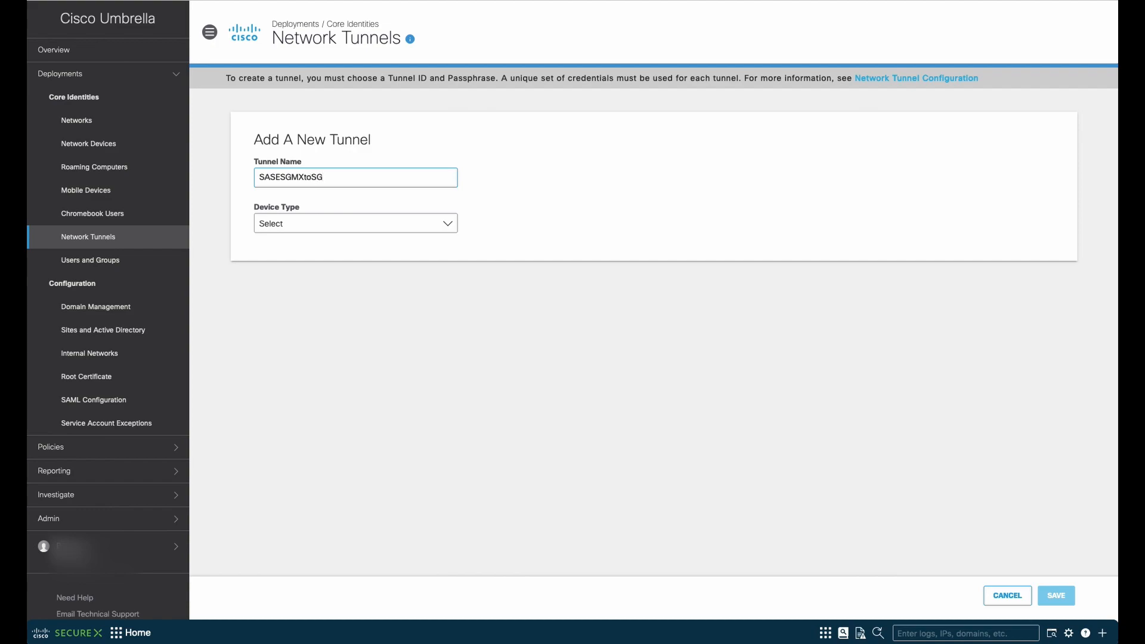
type("UMBTunnel")
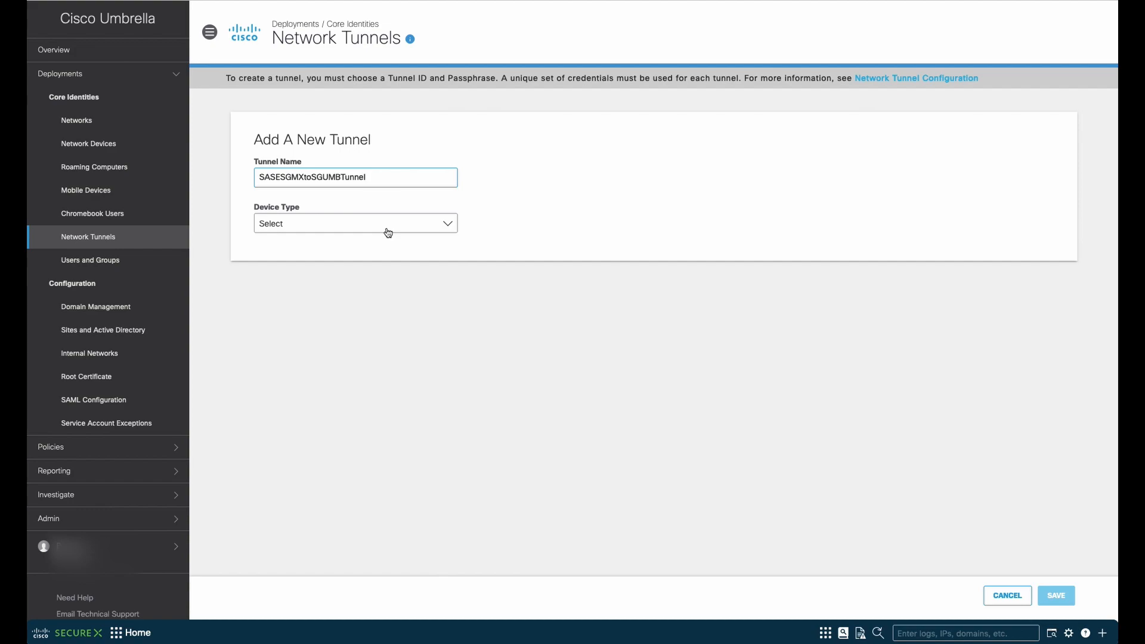
left_click(355, 223)
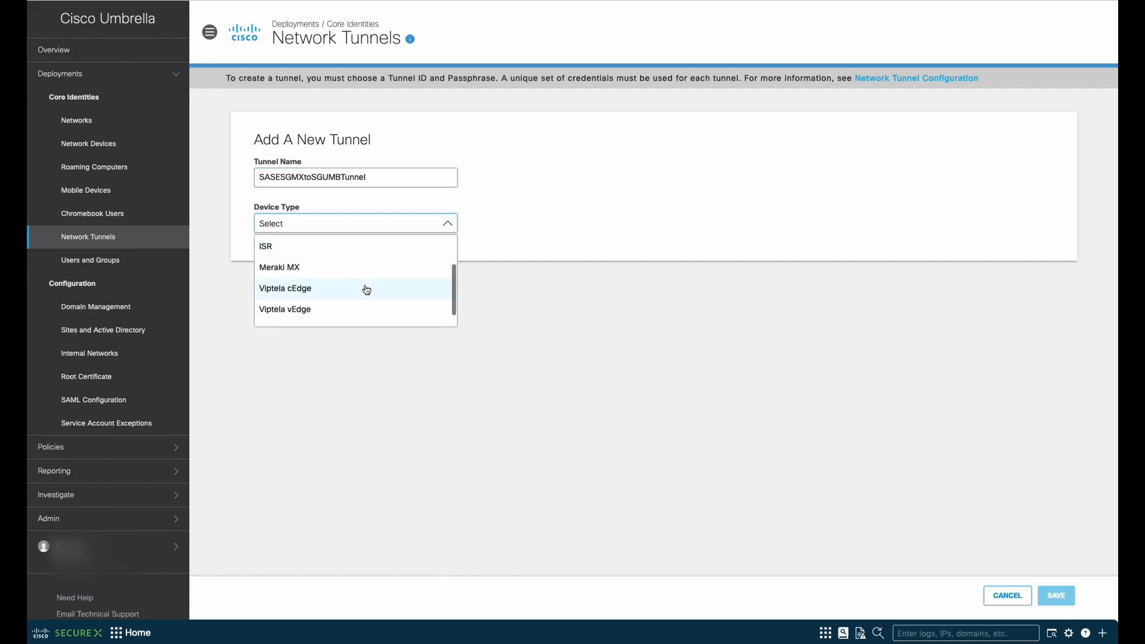
scroll("down", 3)
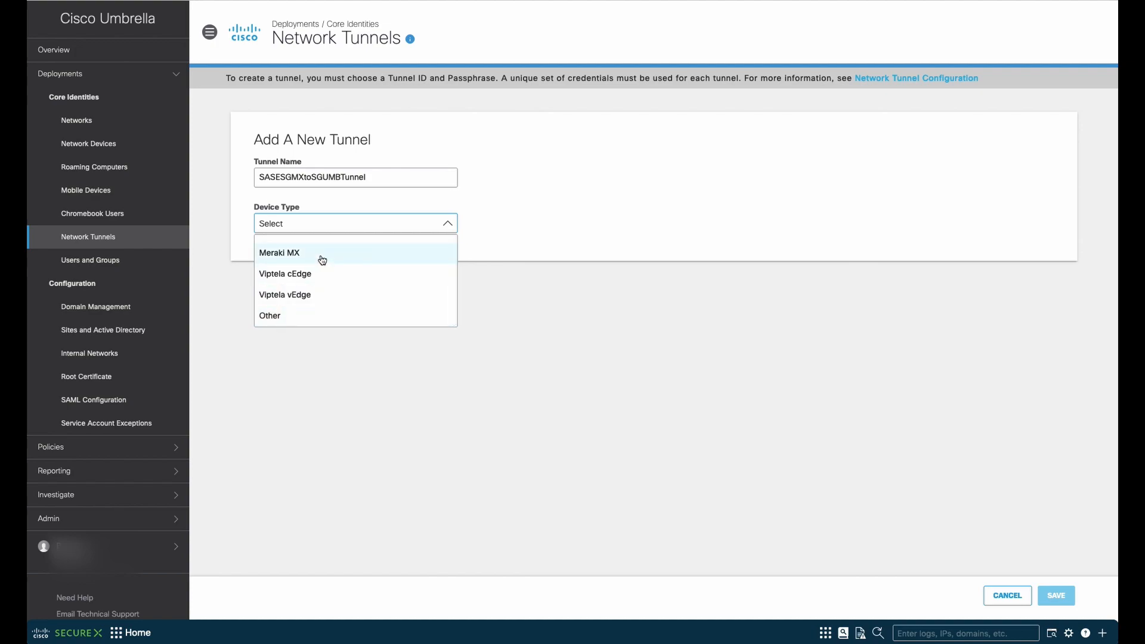
left_click(279, 253)
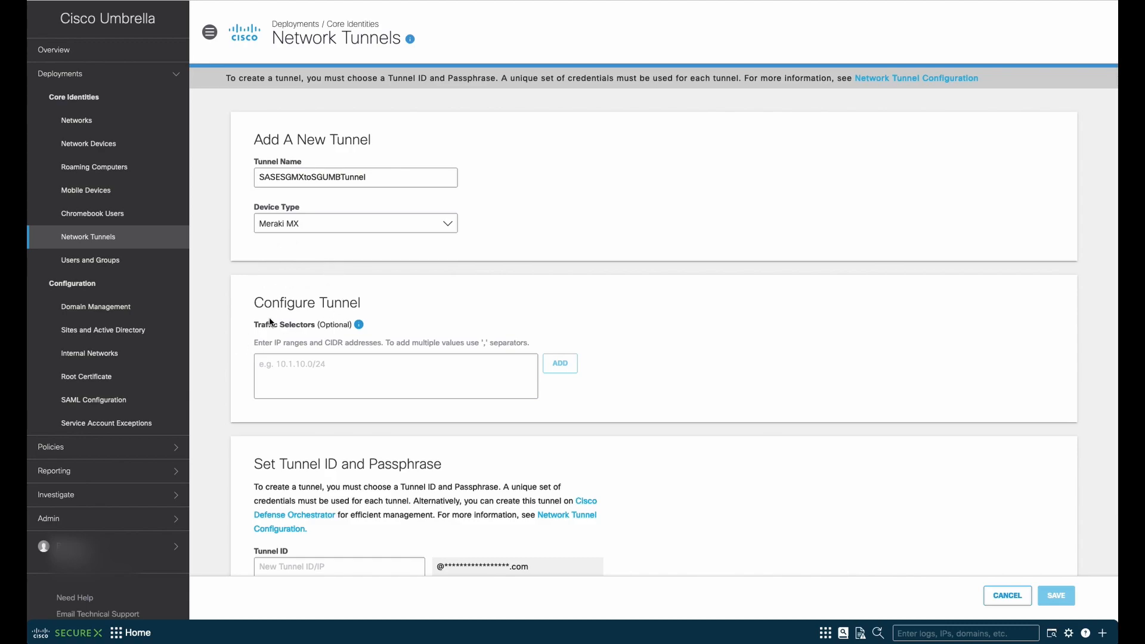
mouse_move(352, 342)
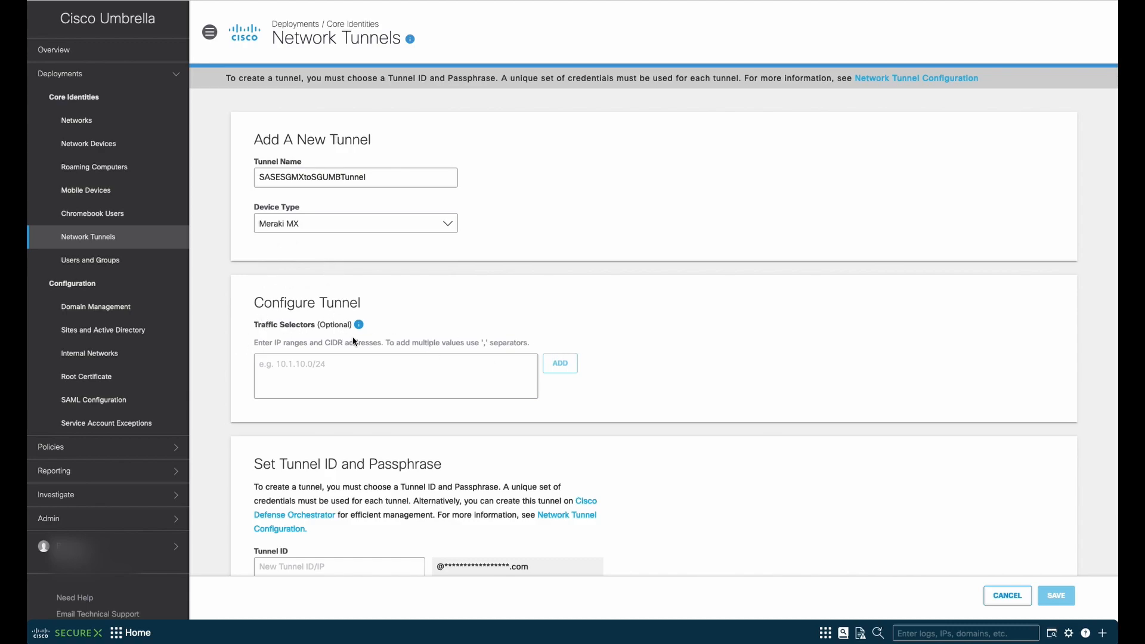
Step: Enter SASESGMXtoSGUMBTunnel as the Tunnel ID
scroll("down", 3)
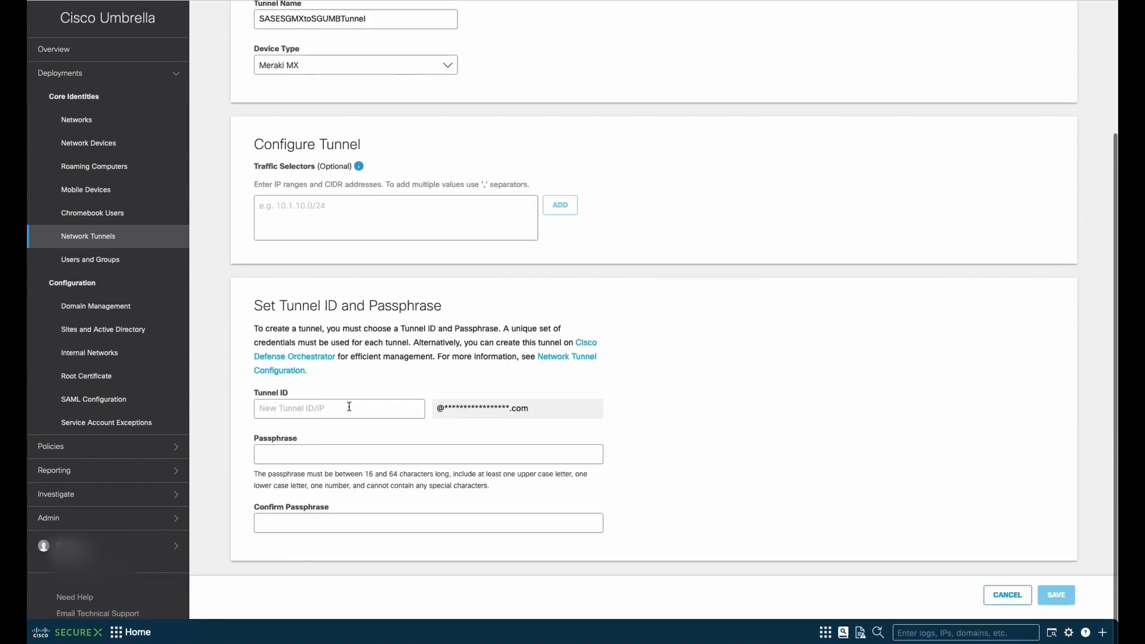
left_click(338, 409)
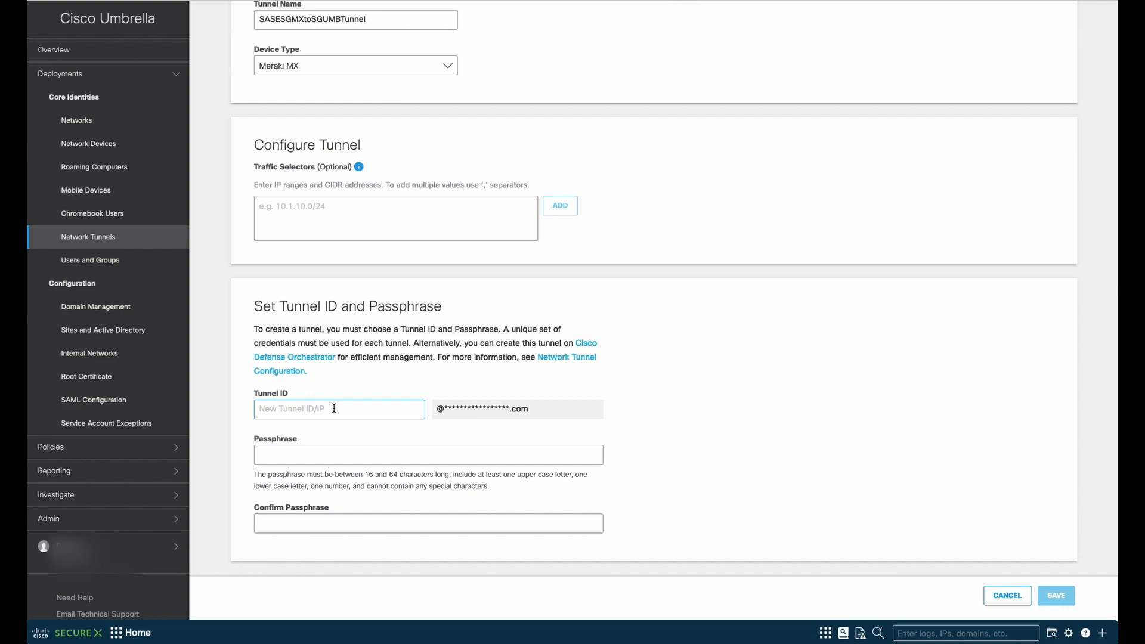
left_click(338, 408)
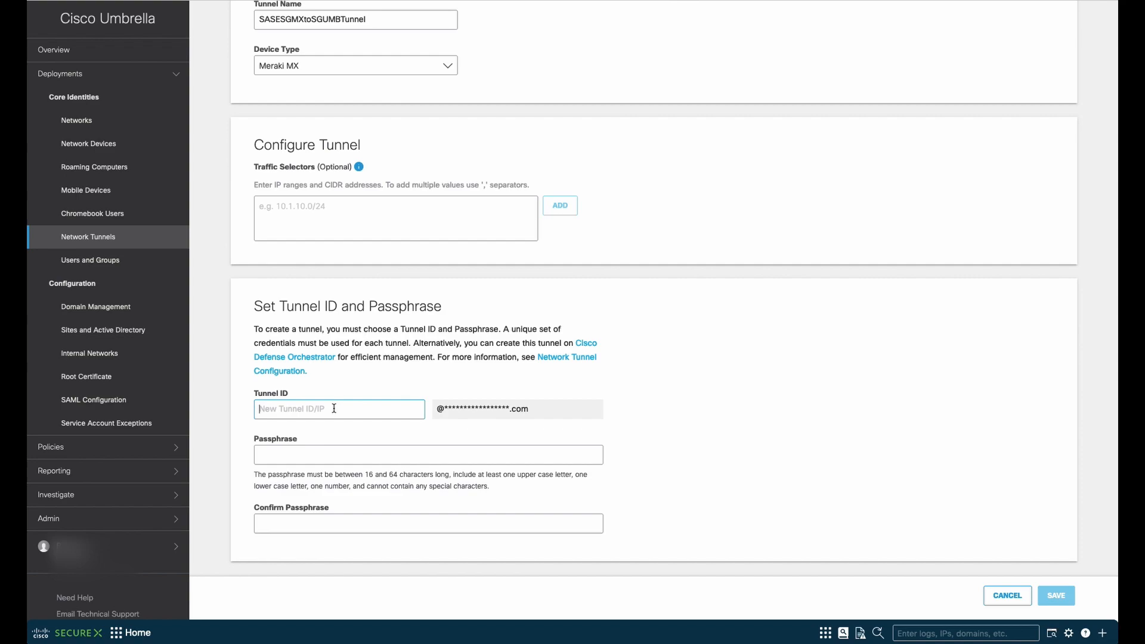
type("SASESGMXto")
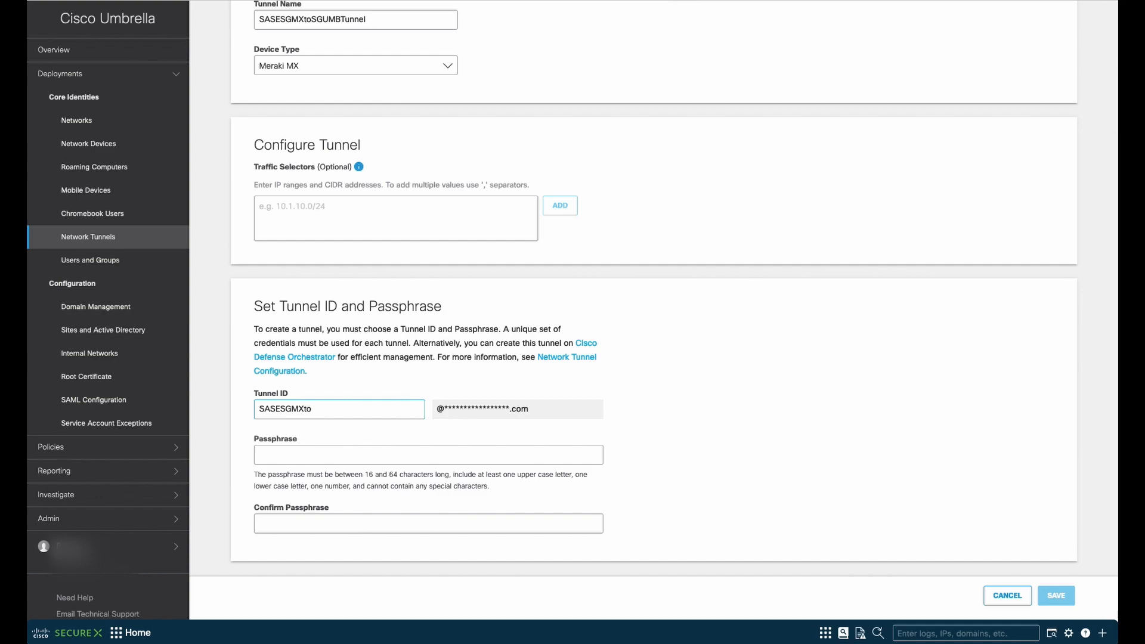
type("SGUMB")
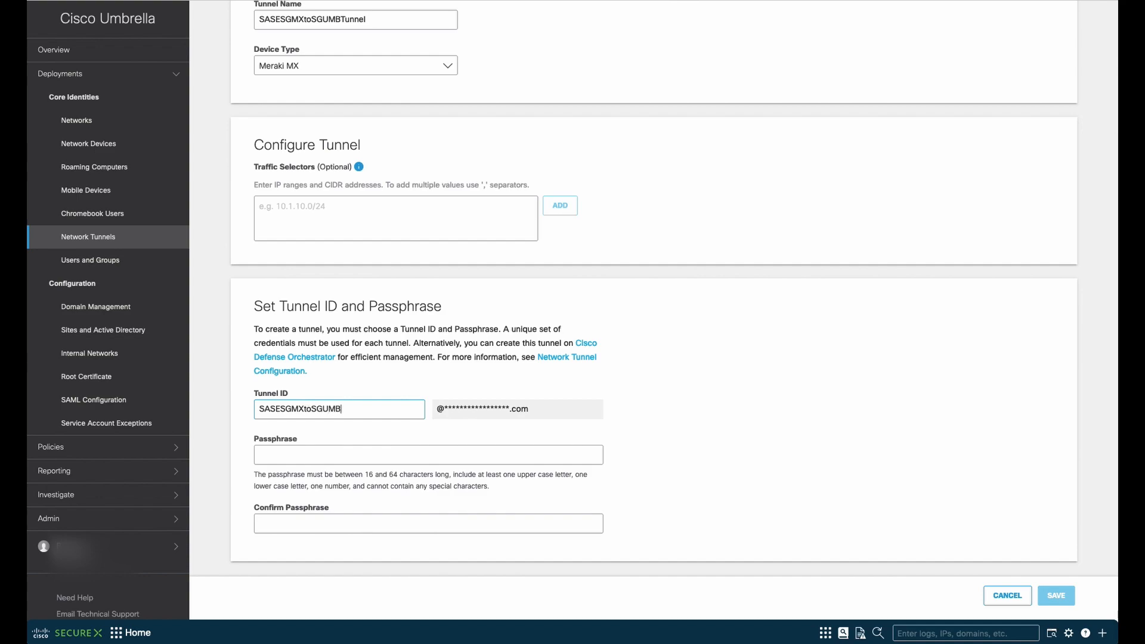
type("Tunnel")
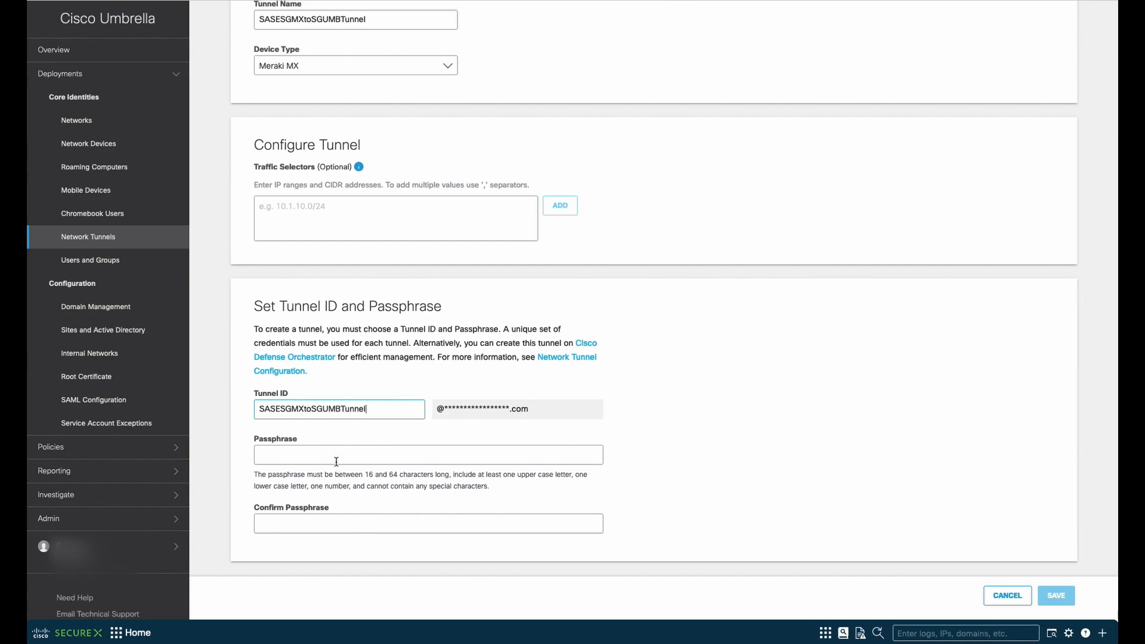
Step: Enter the tunnel passphrase and confirm it in both passphrase fields
left_click(428, 454)
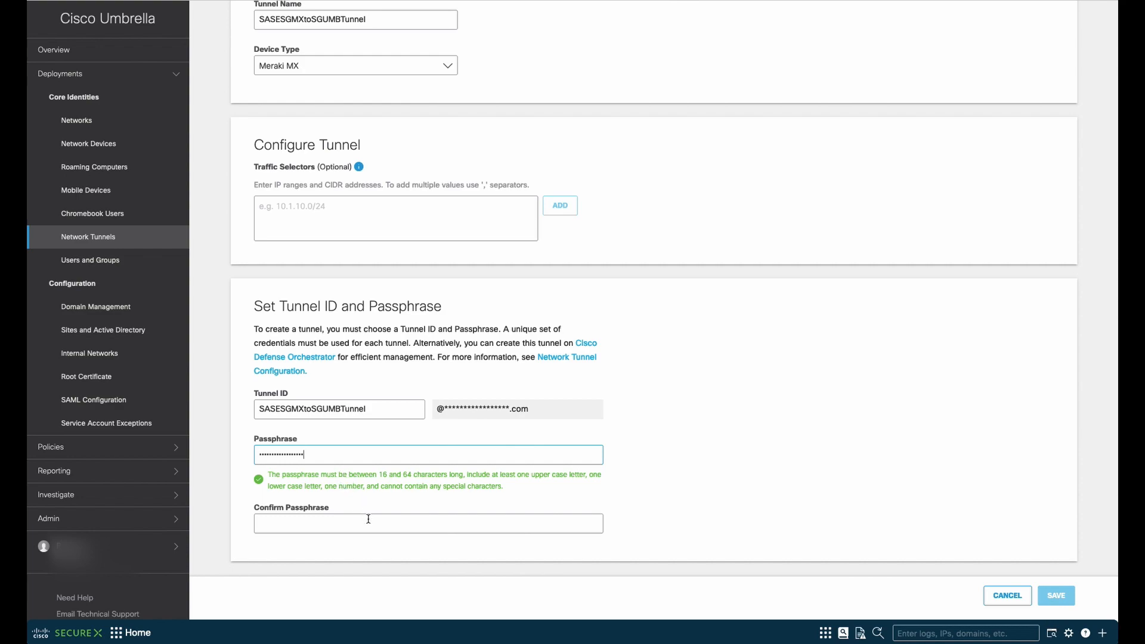
type("••")
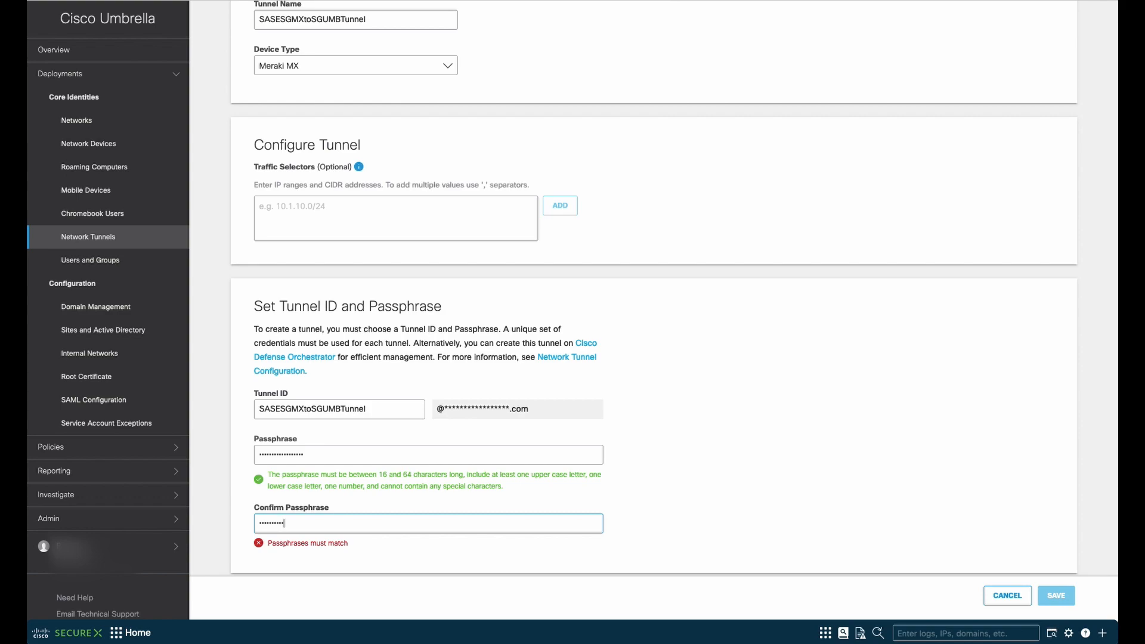
type("•••••")
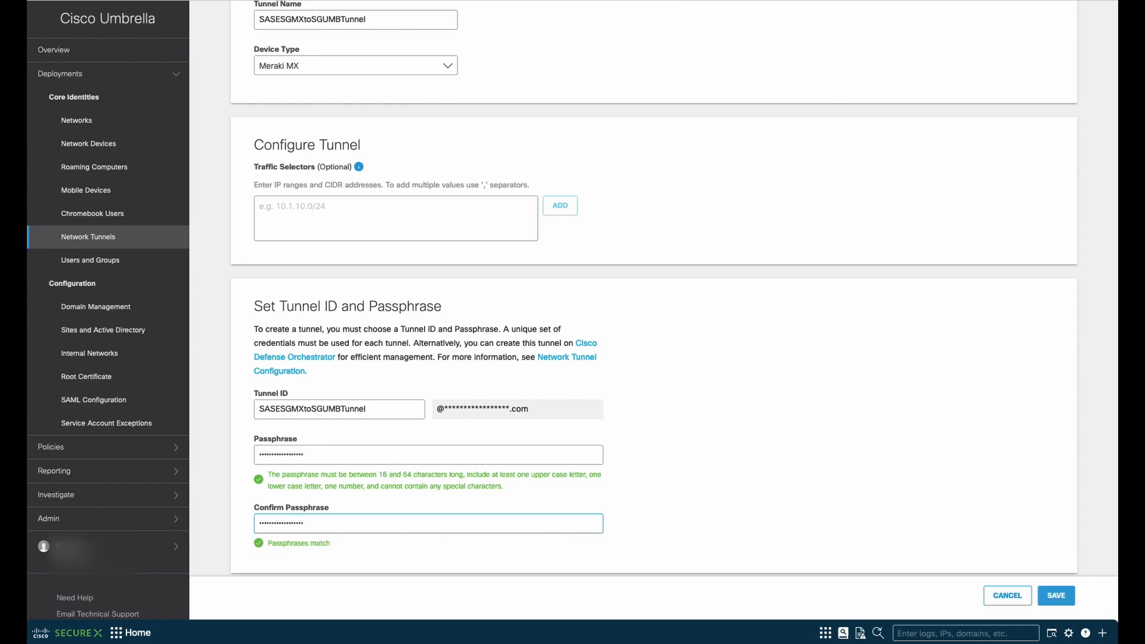
mouse_move(421, 501)
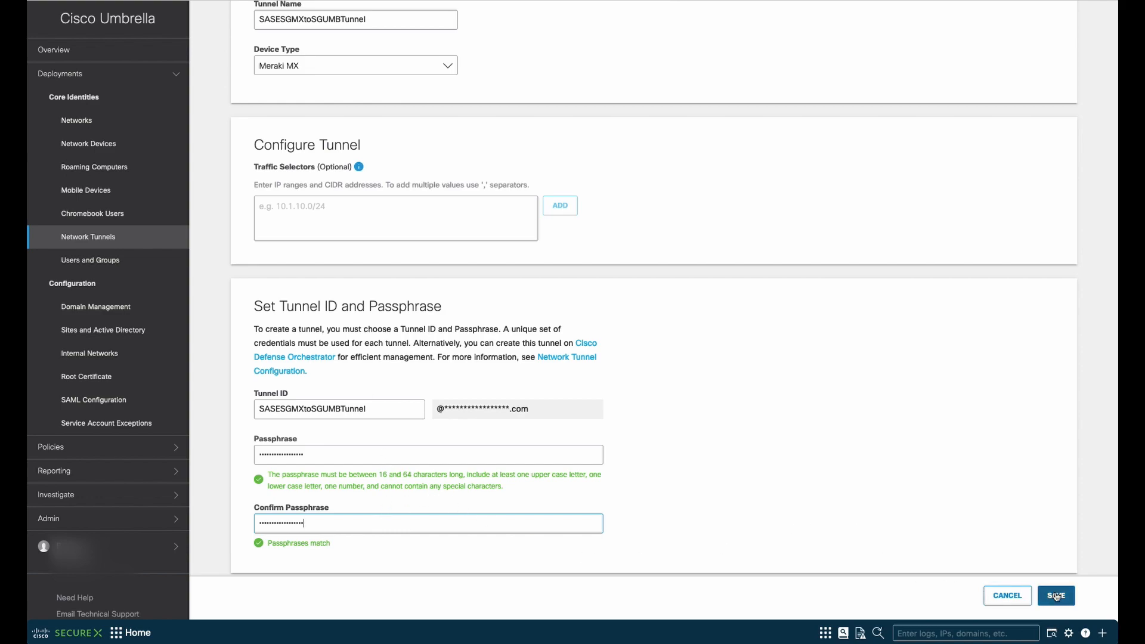
Step: Save the tunnel, copy its Tunnel ID and passphrase, and close the confirmation
left_click(1054, 595)
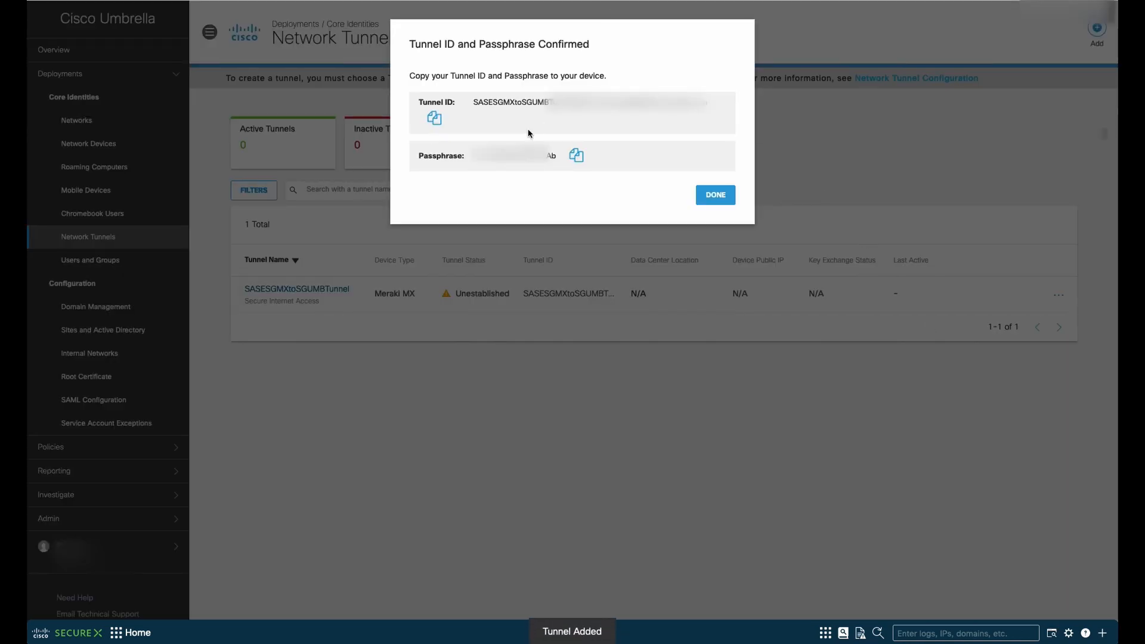
mouse_move(718, 106)
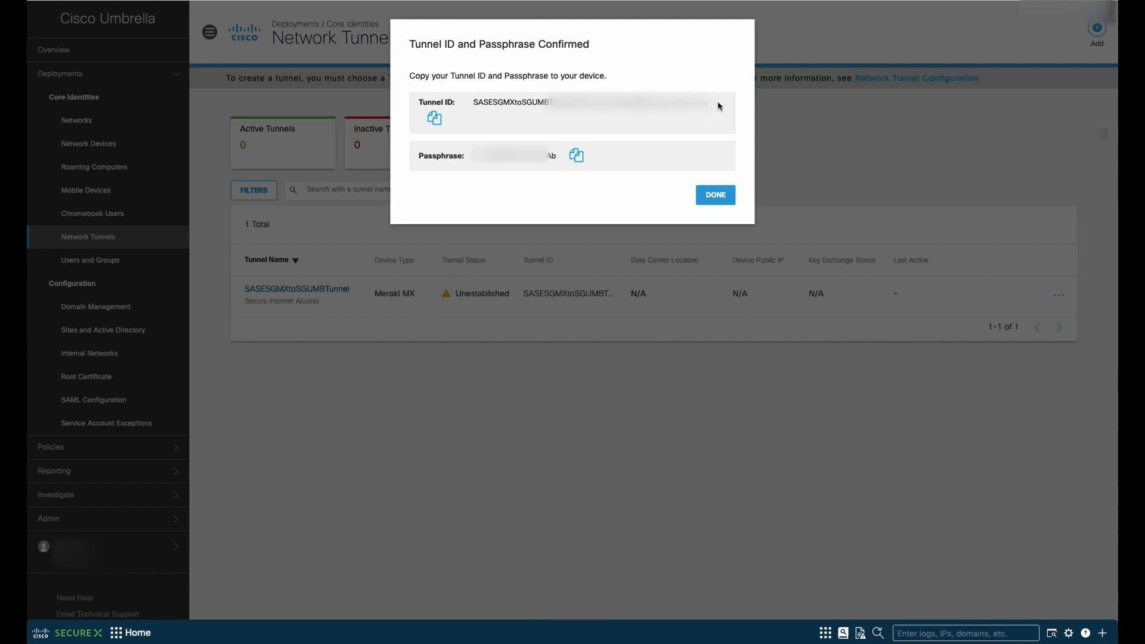
mouse_move(700, 108)
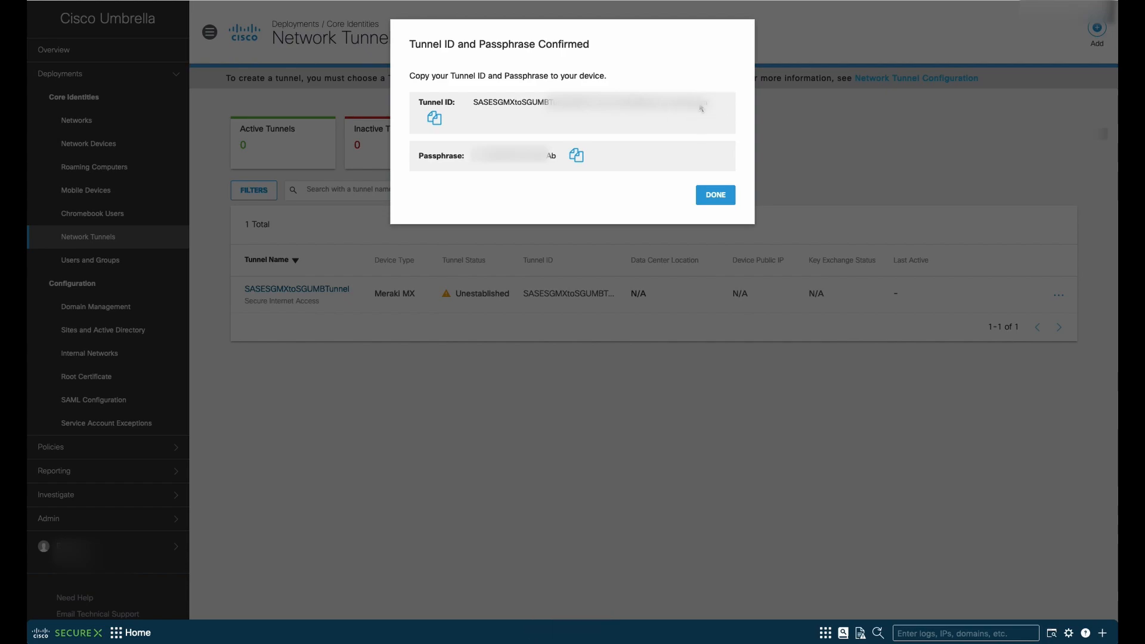
mouse_move(473, 138)
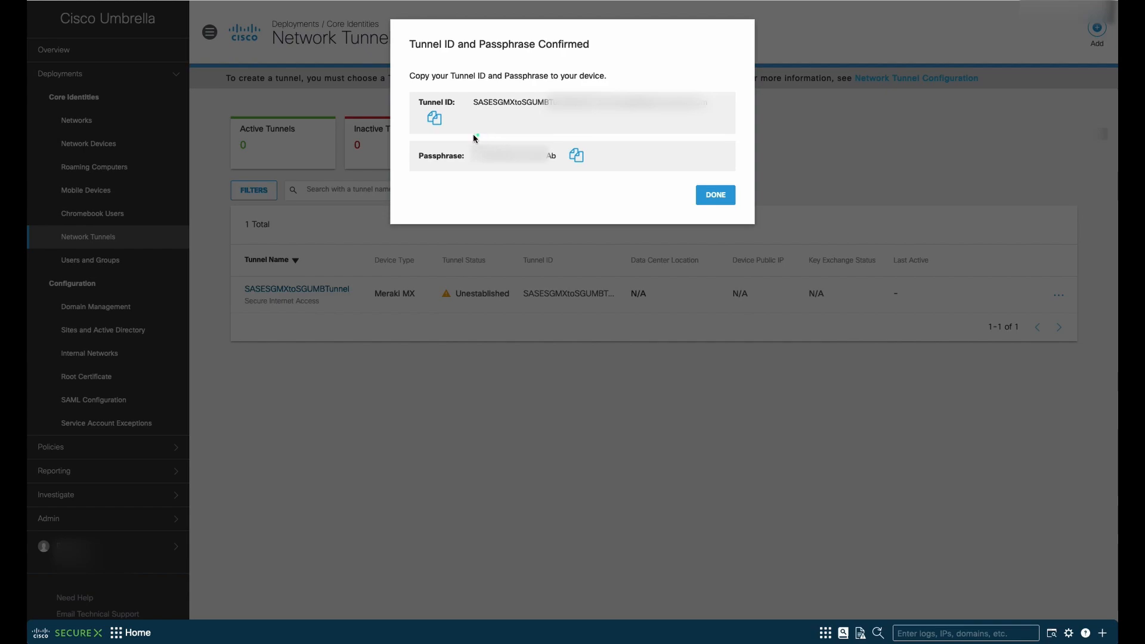
left_click(433, 118)
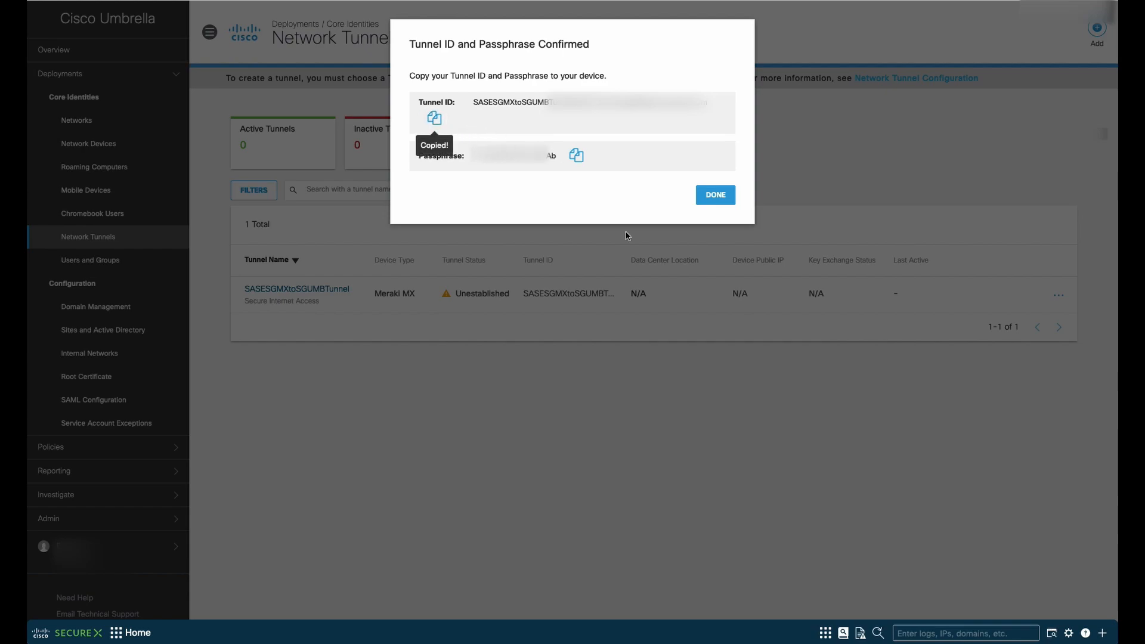
mouse_move(772, 584)
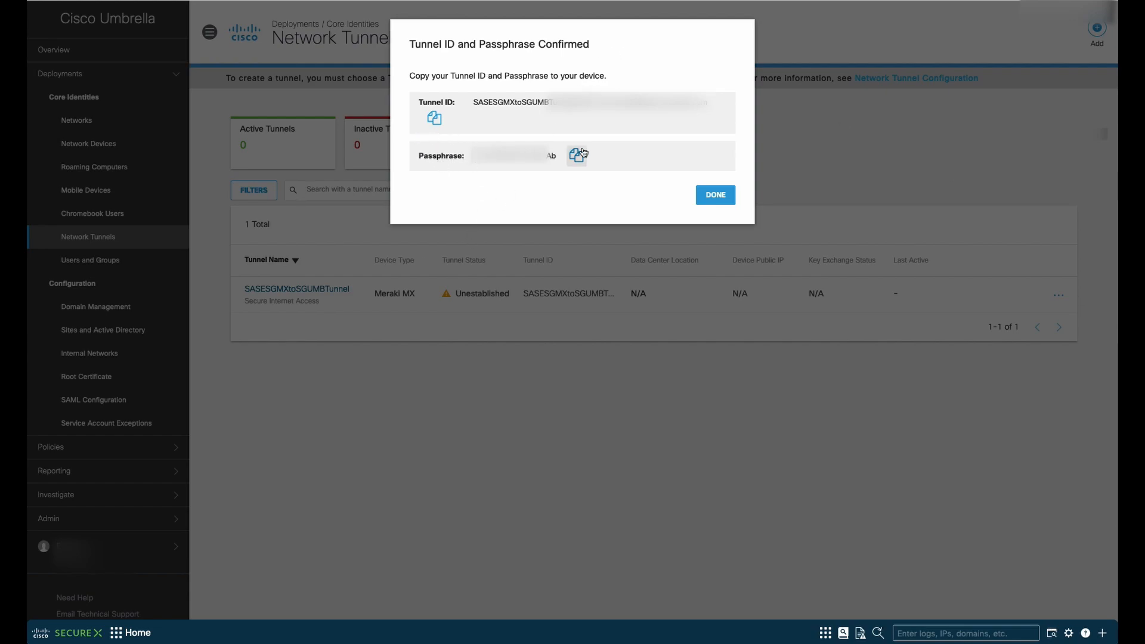
left_click(577, 155)
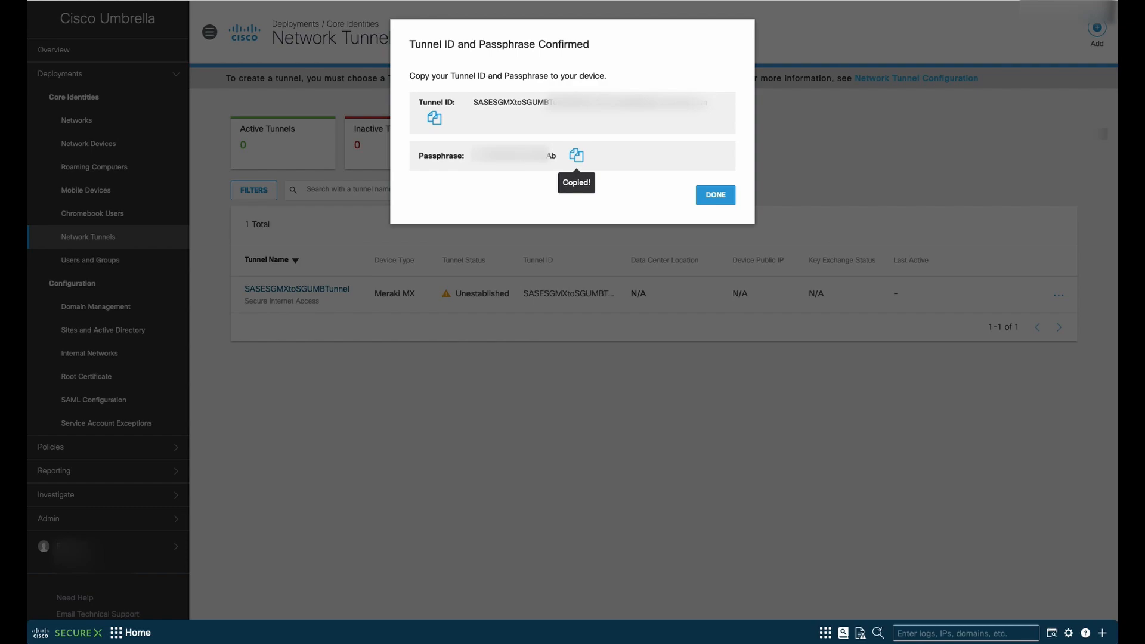
mouse_move(286, 361)
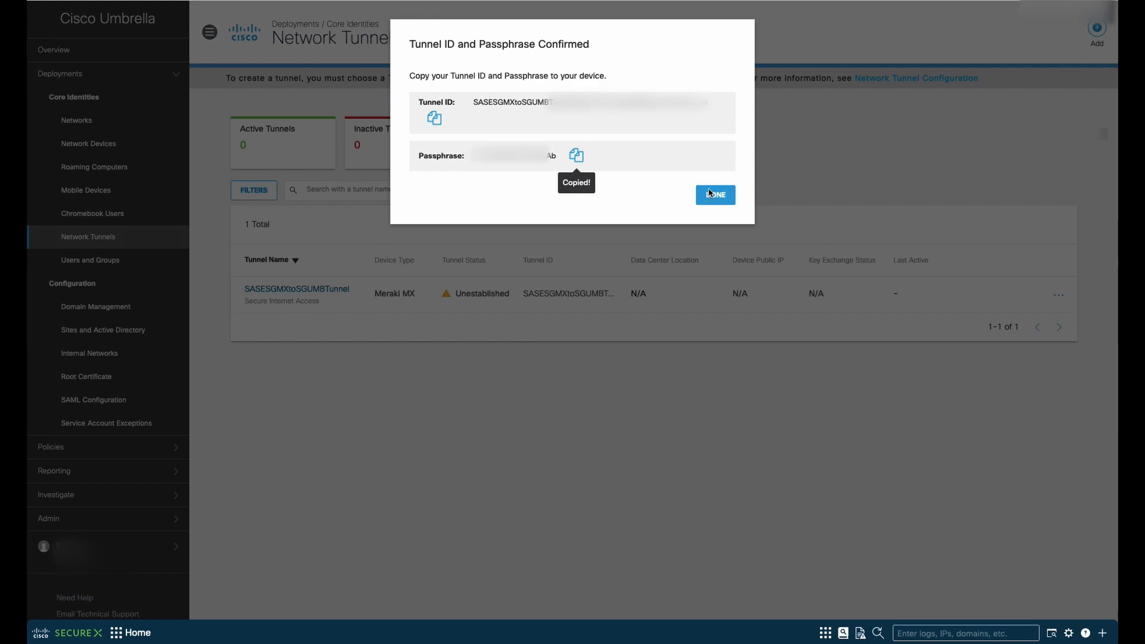
left_click(714, 195)
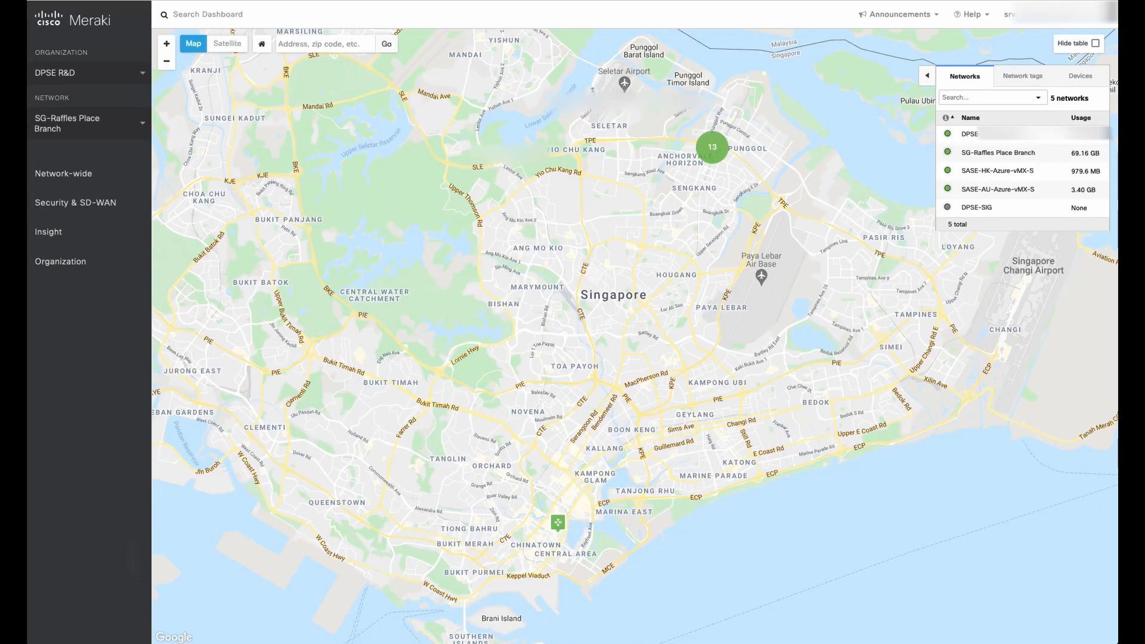
Step: In the Meraki dashboard, open Security & SD-WAN > Site-to-site VPN for SG-Raffles Place Branch
left_click(75, 202)
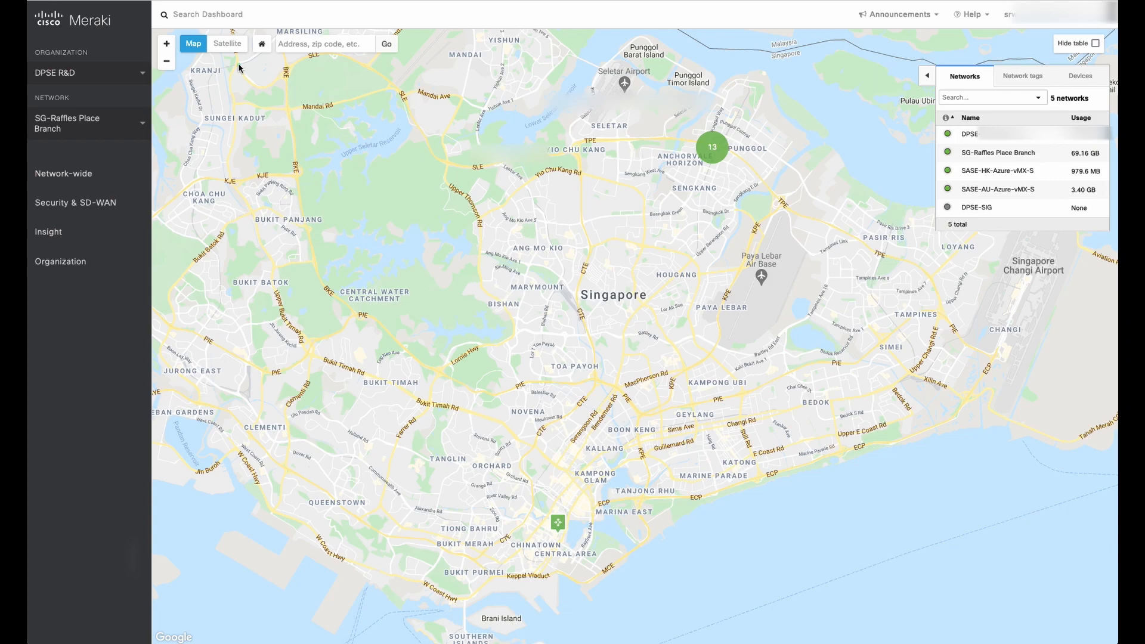
mouse_move(261, 72)
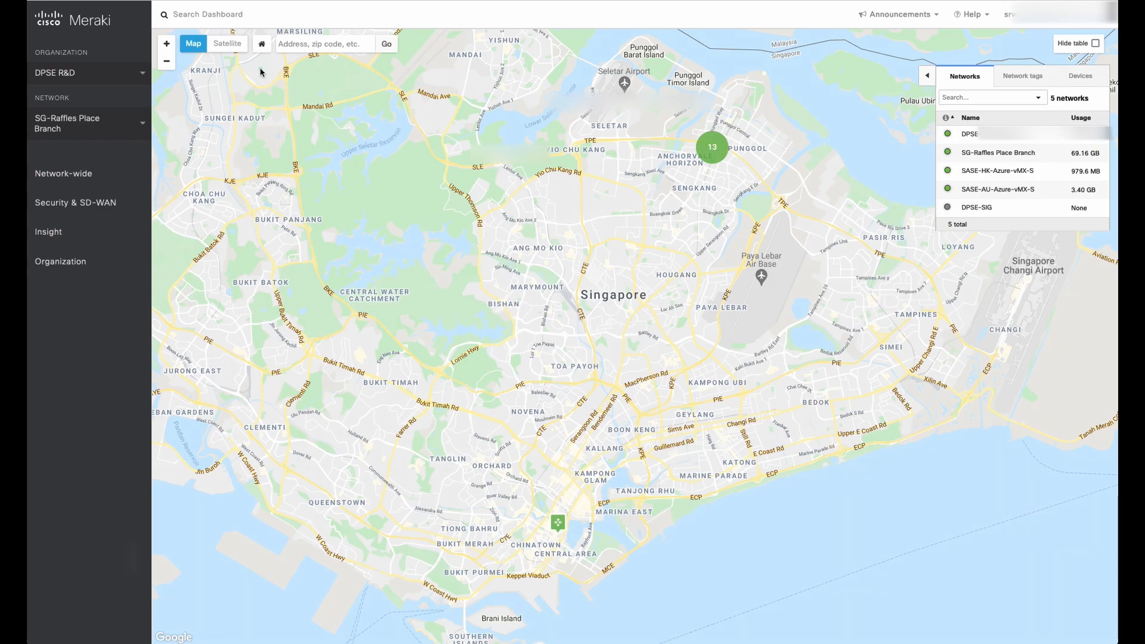
mouse_move(89, 151)
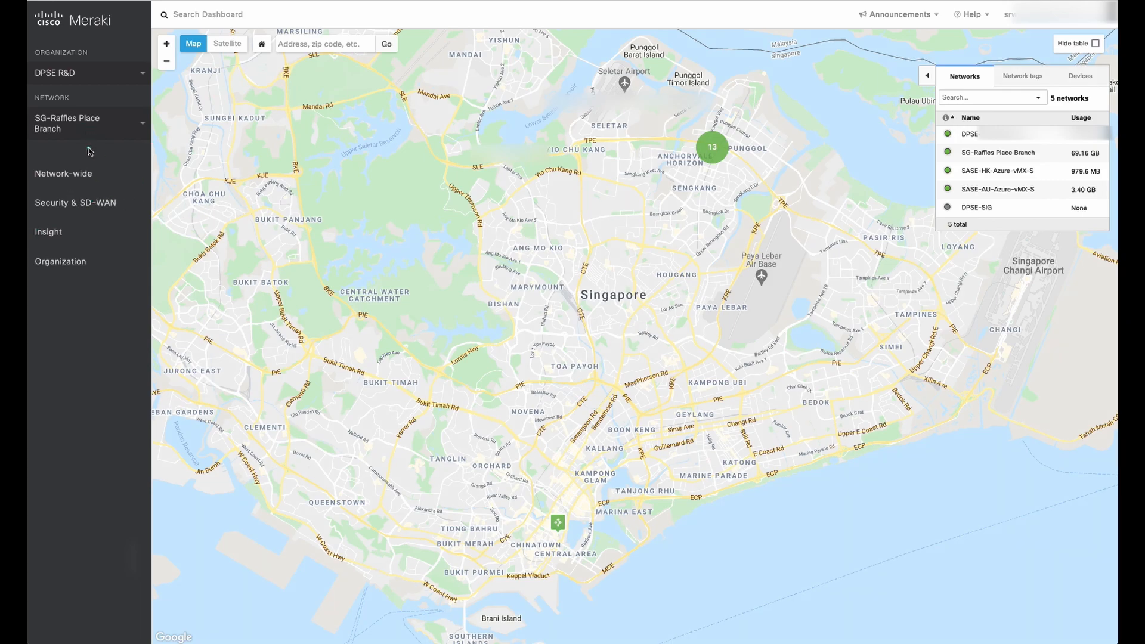
mouse_move(71, 133)
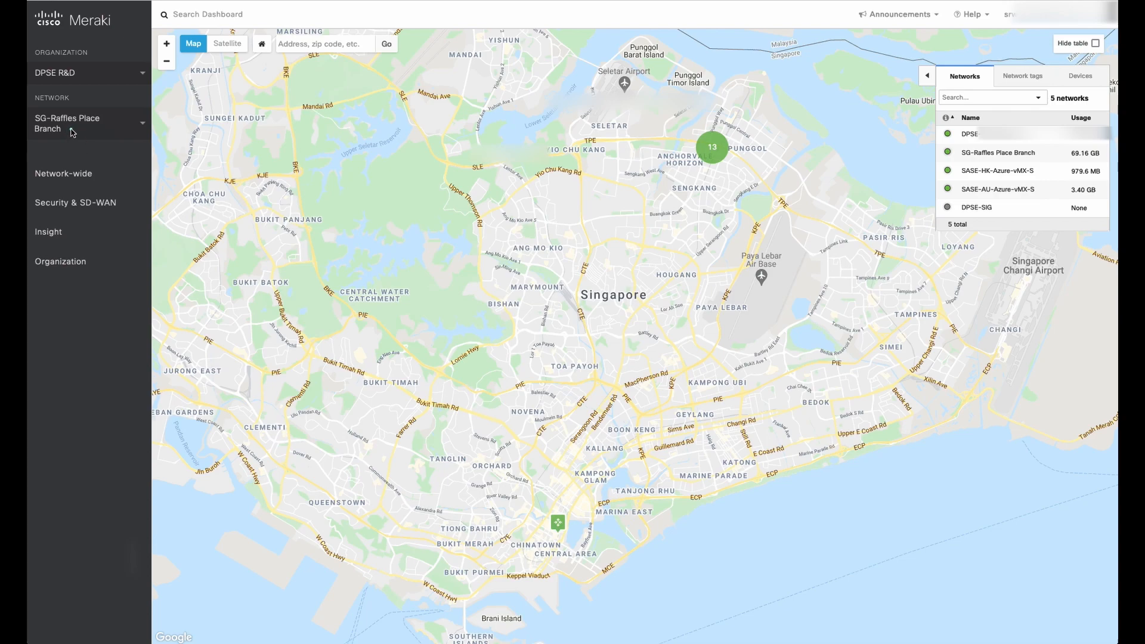
mouse_move(79, 171)
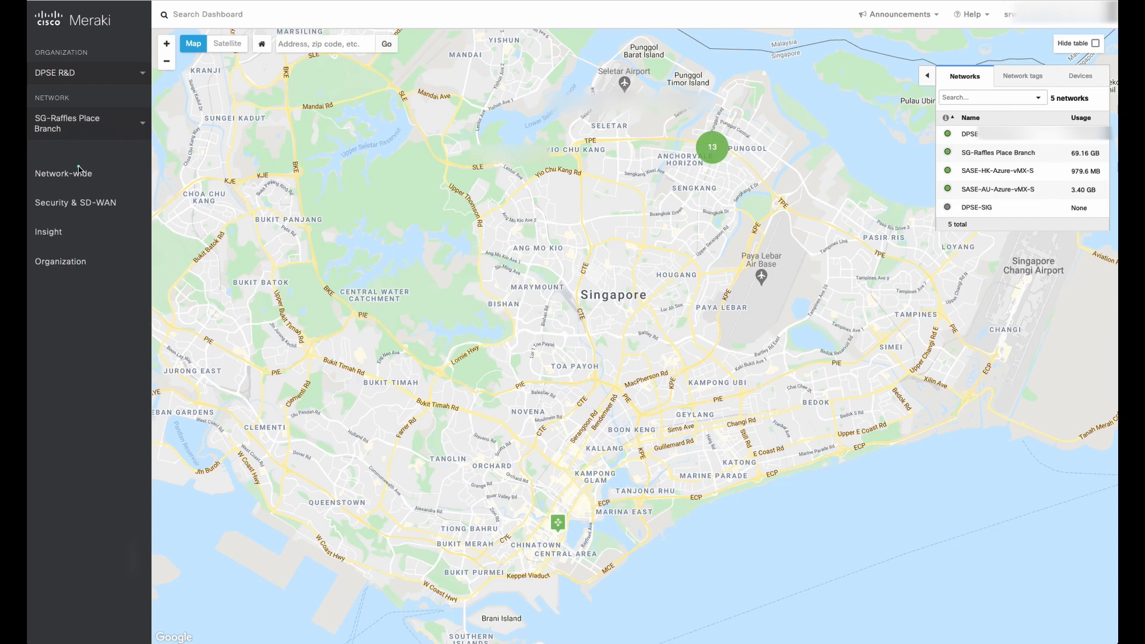
mouse_move(103, 210)
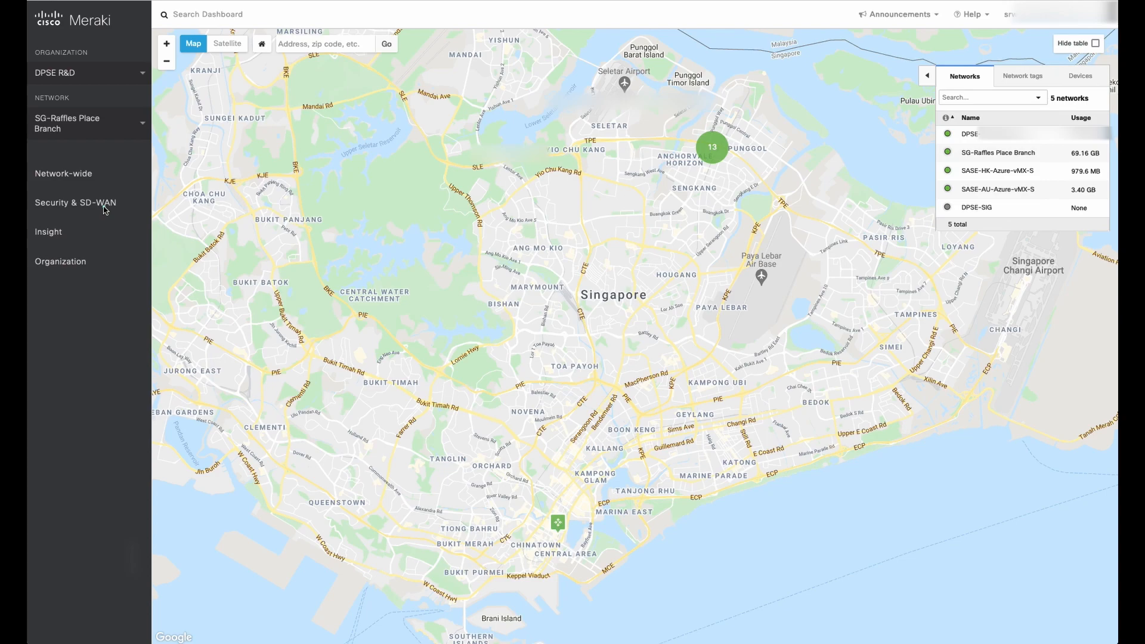
left_click(63, 173)
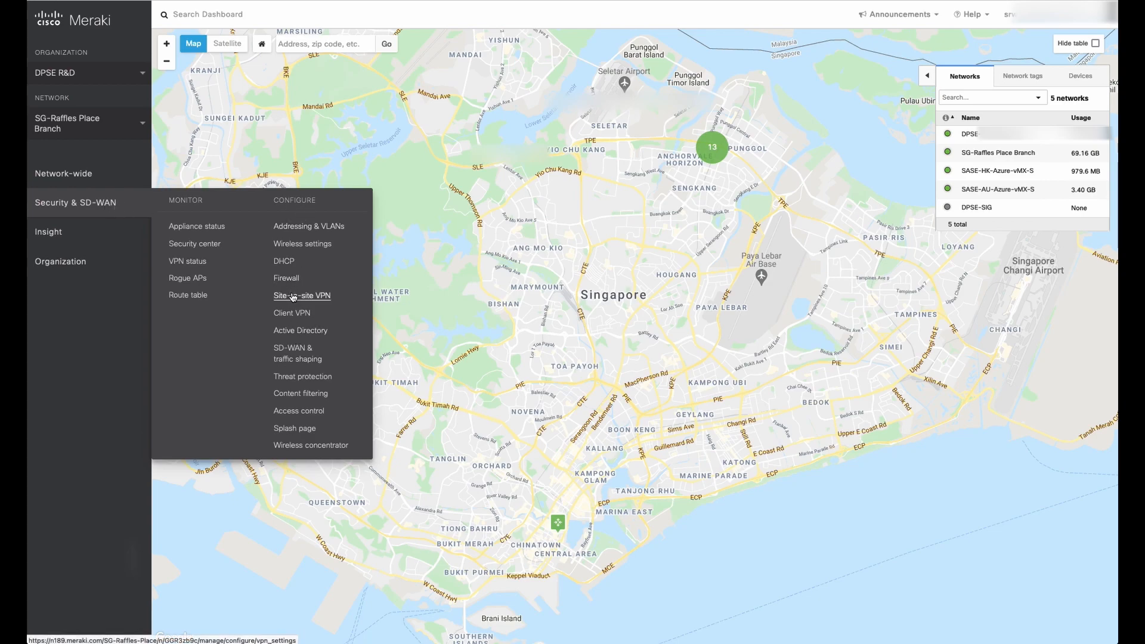
left_click(300, 296)
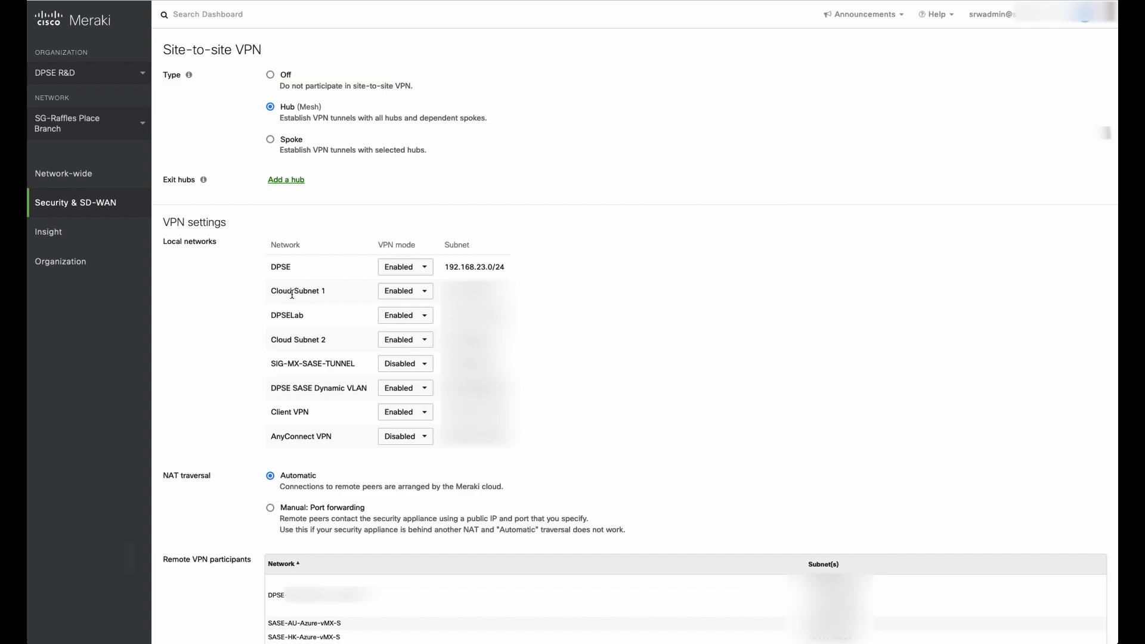
scroll("down", 3)
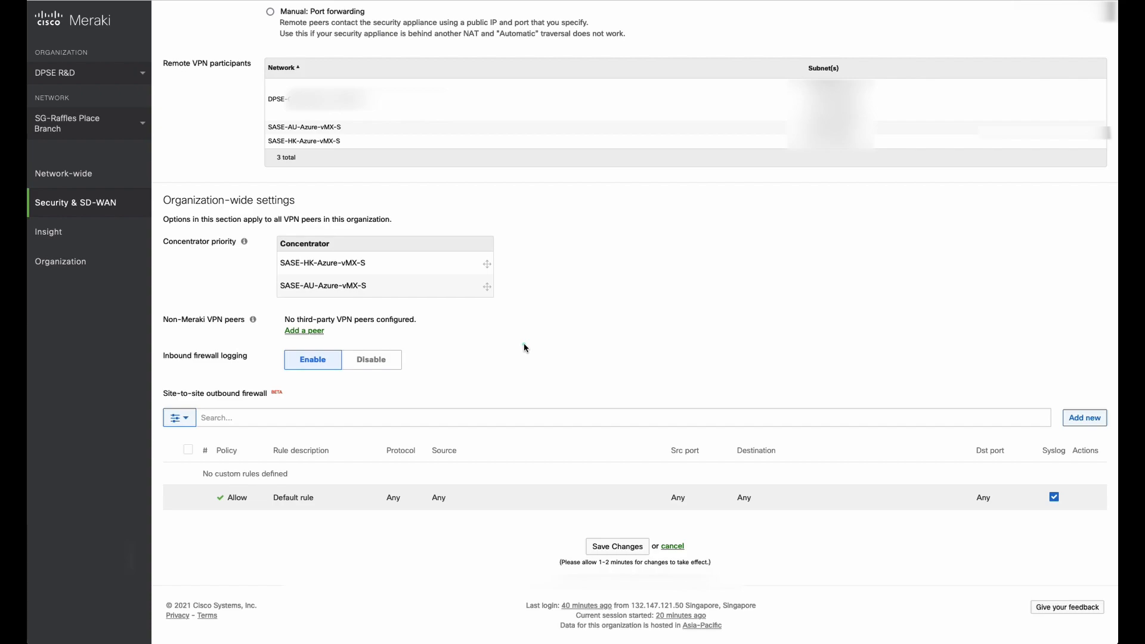
mouse_move(154, 336)
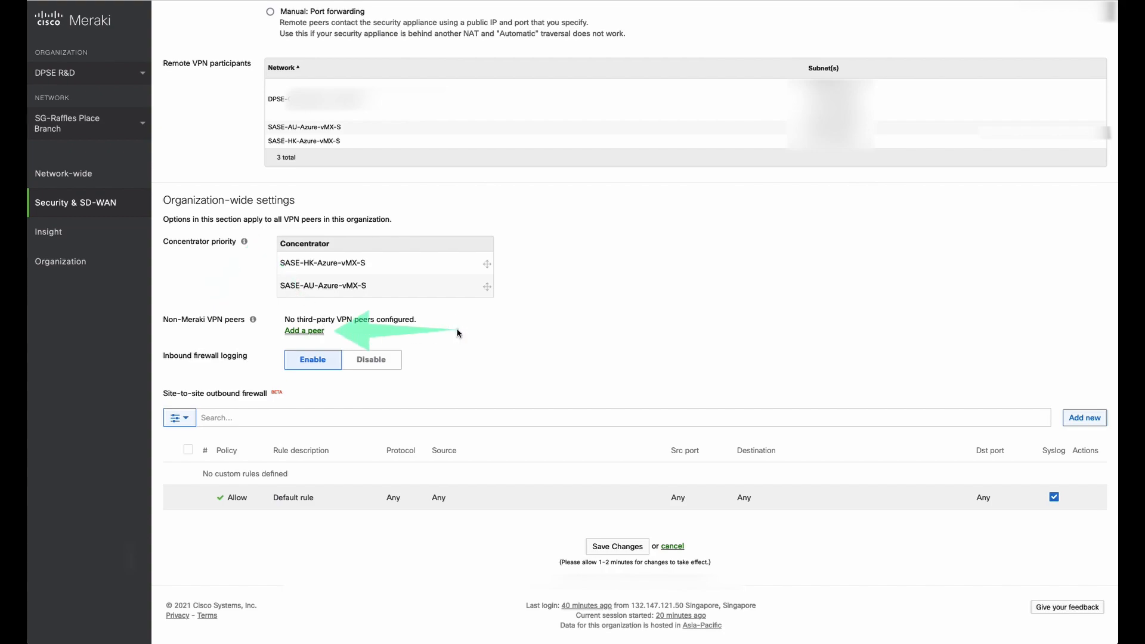
Step: Add a non-Meraki peer named SASESGMXtoSGUMBTunnel using IKE version IKEv2
left_click(304, 330)
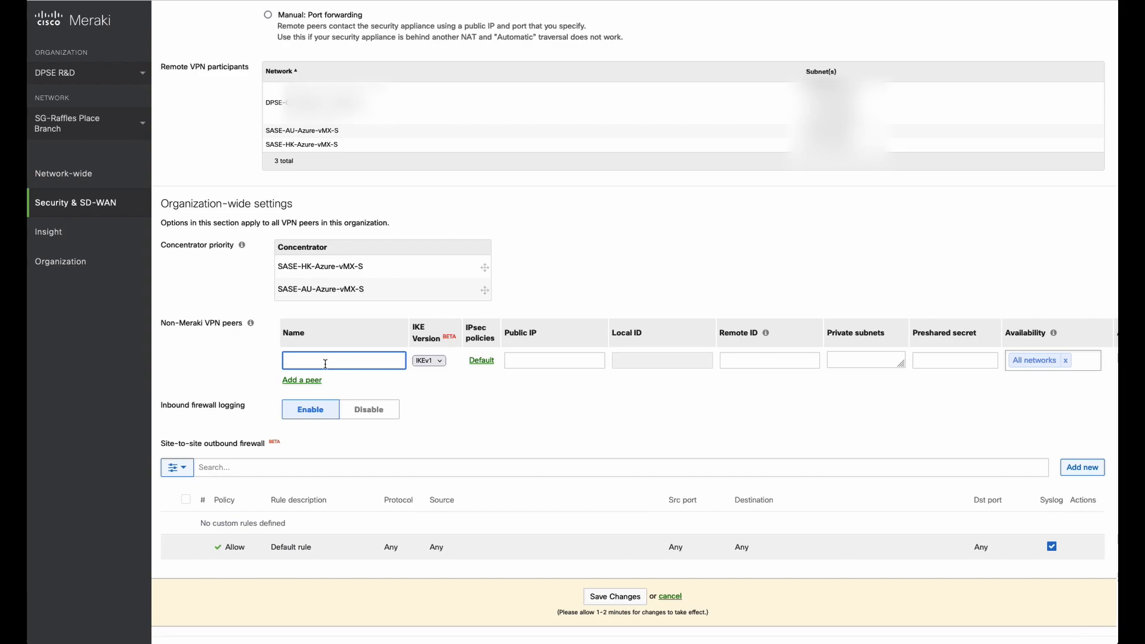
type("SASESGMXtoSGUMBTunnel")
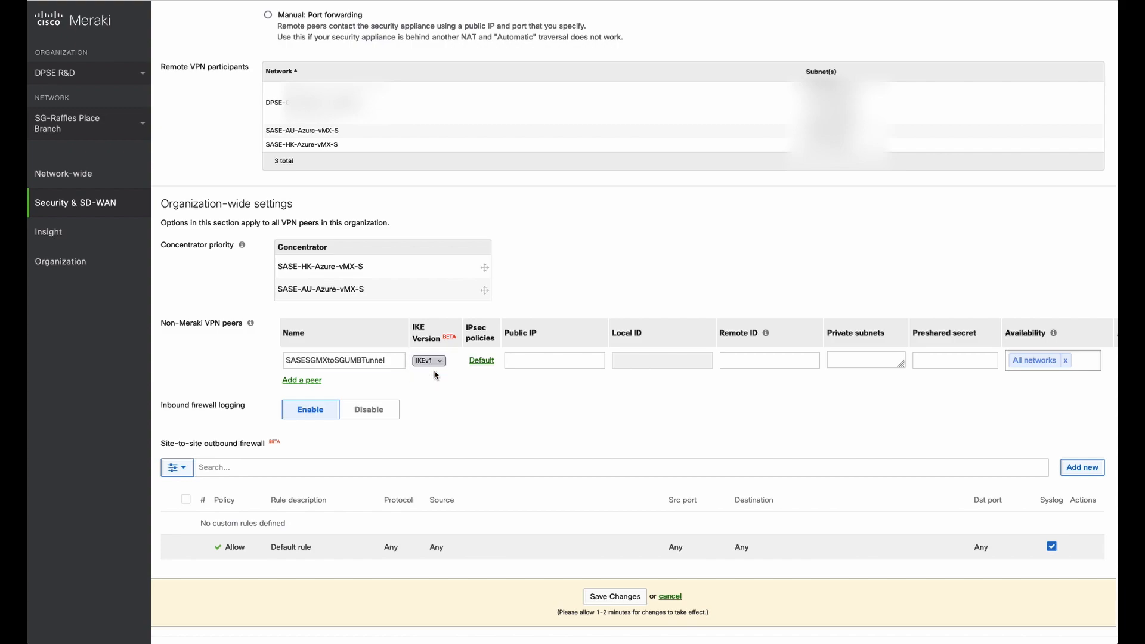
left_click(429, 360)
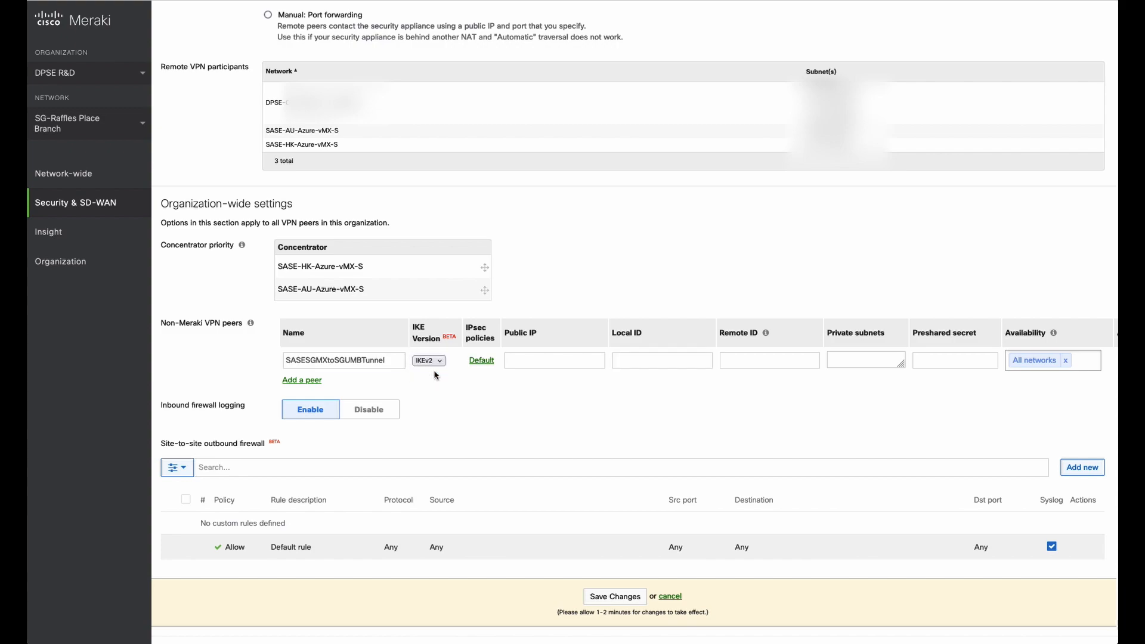
mouse_move(490, 368)
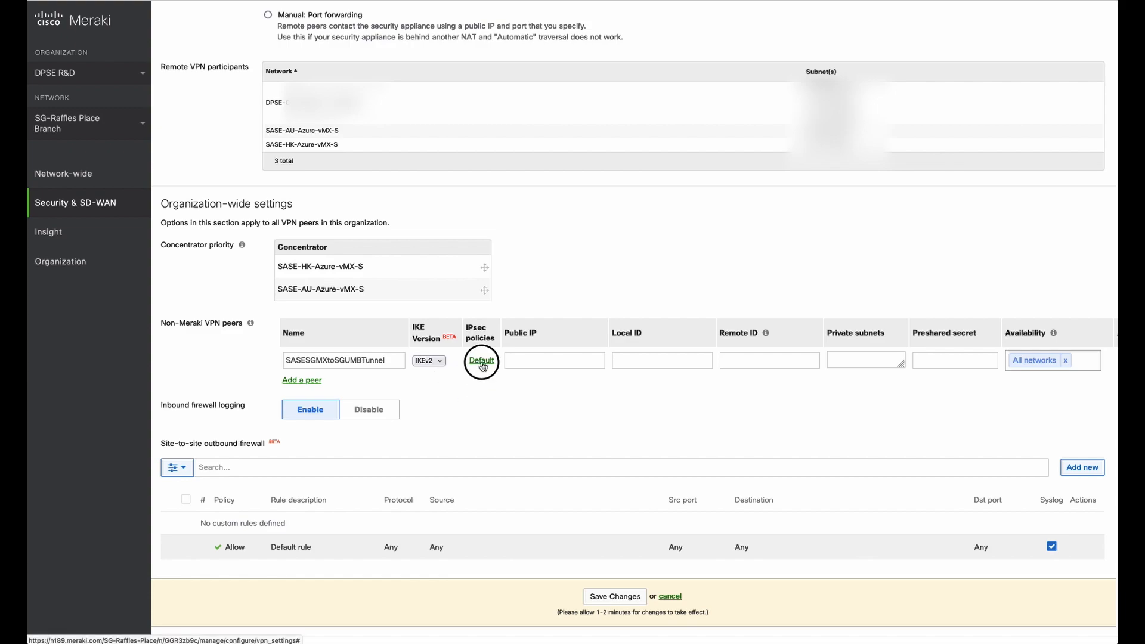
Step: Switch the peer's IPsec policy from Default to the Umbrella preset and update
left_click(481, 361)
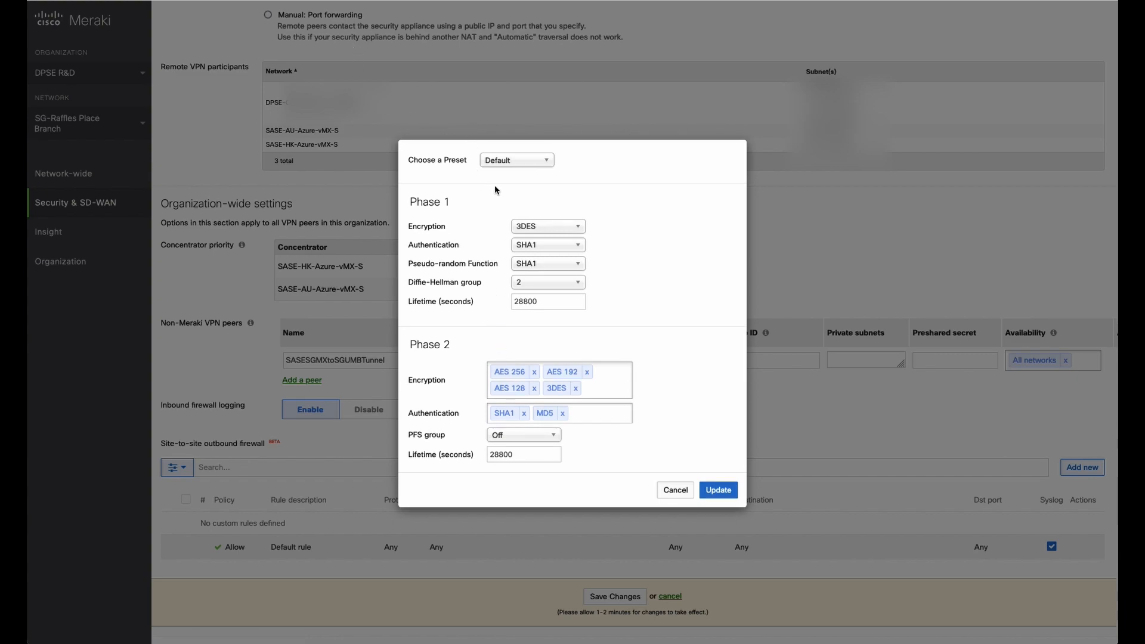
left_click(515, 160)
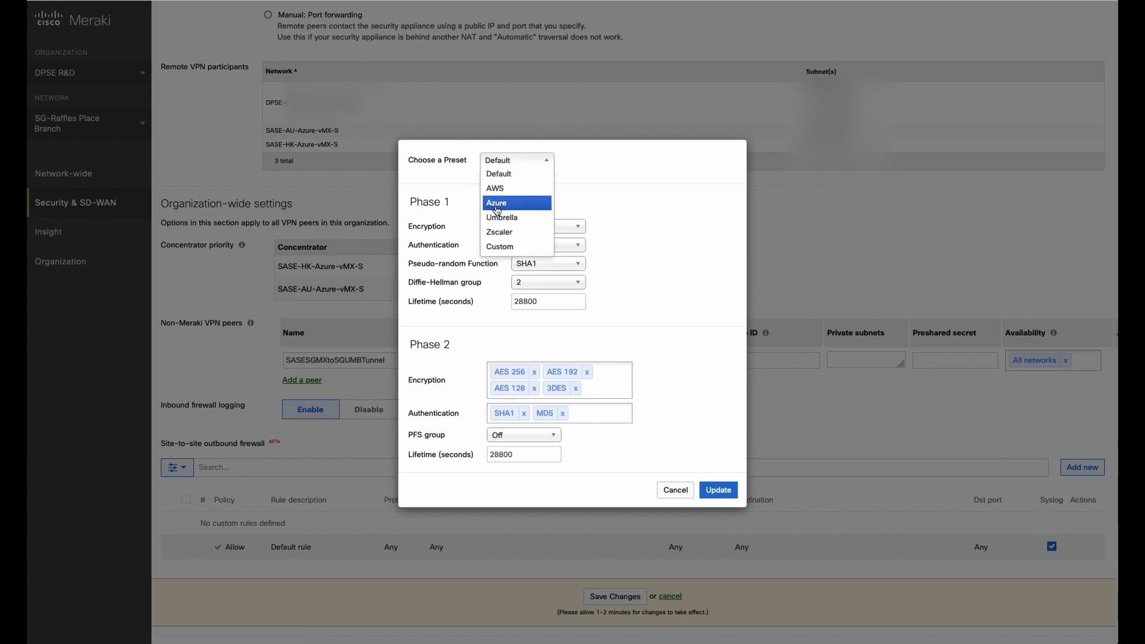
left_click(501, 217)
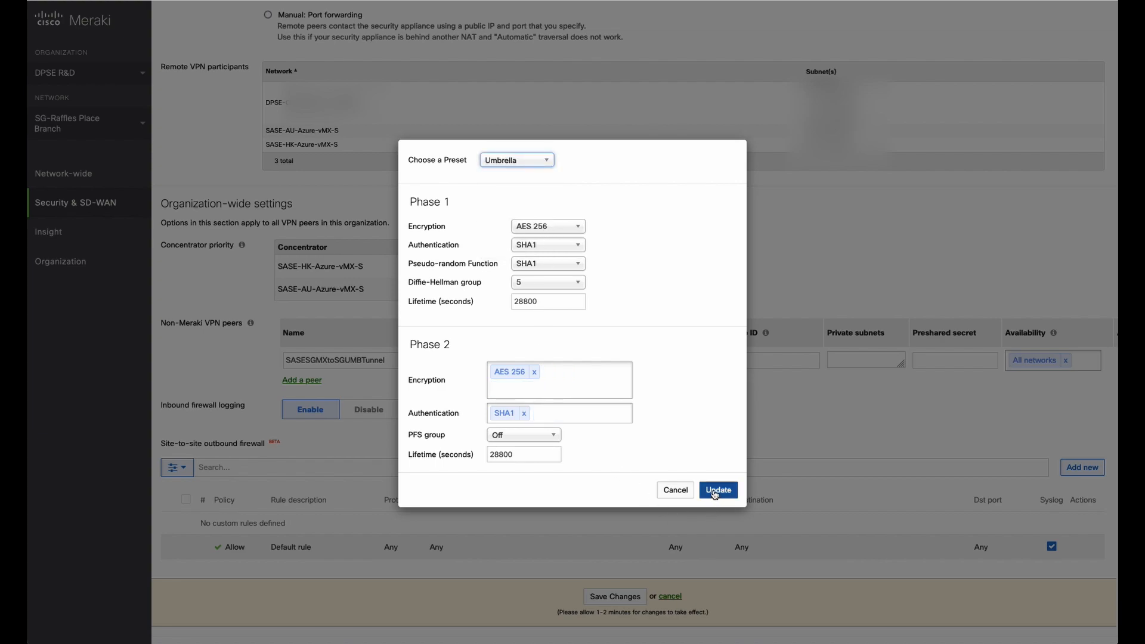
left_click(716, 490)
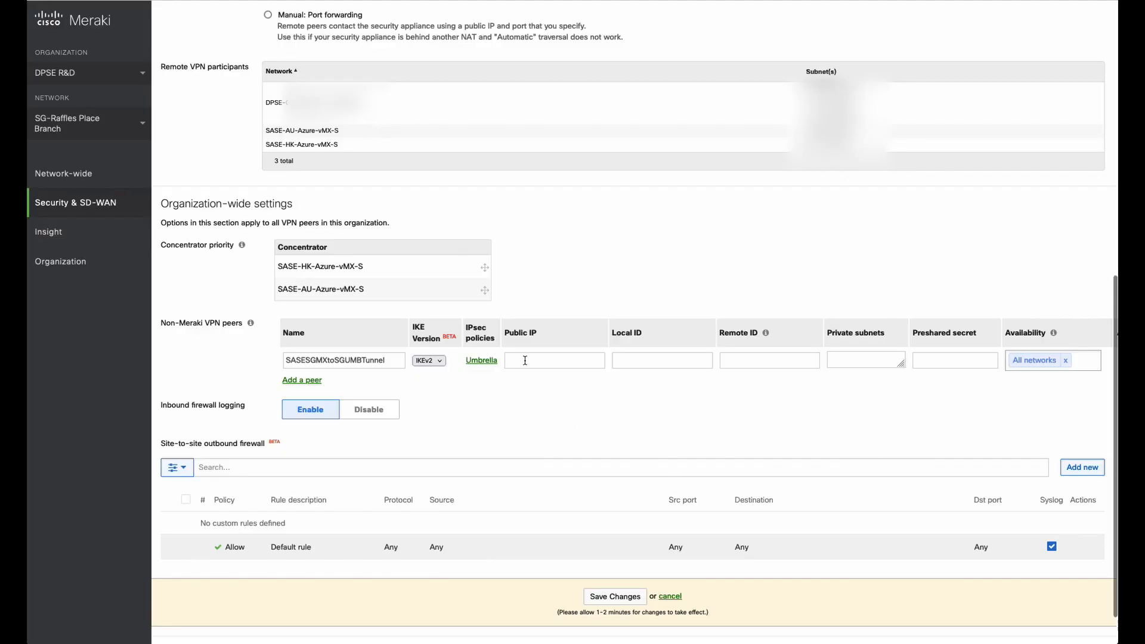
Step: Look up and copy Singapore's Umbrella data center IP 146.112.113.8 from the tunnel documentation
left_click(554, 360)
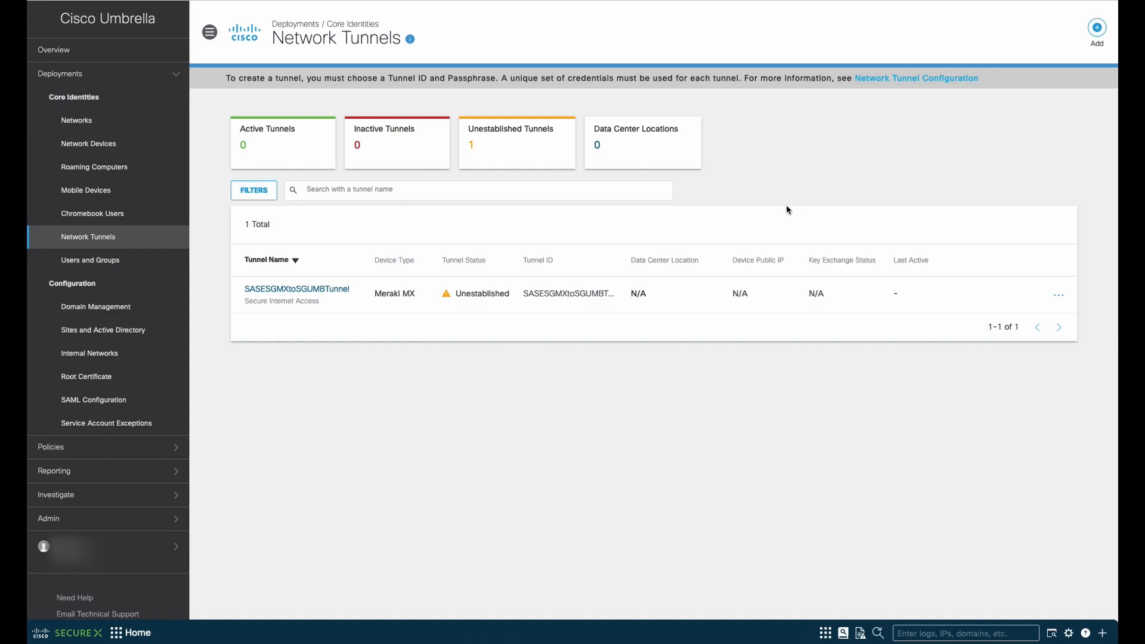
mouse_move(897, 78)
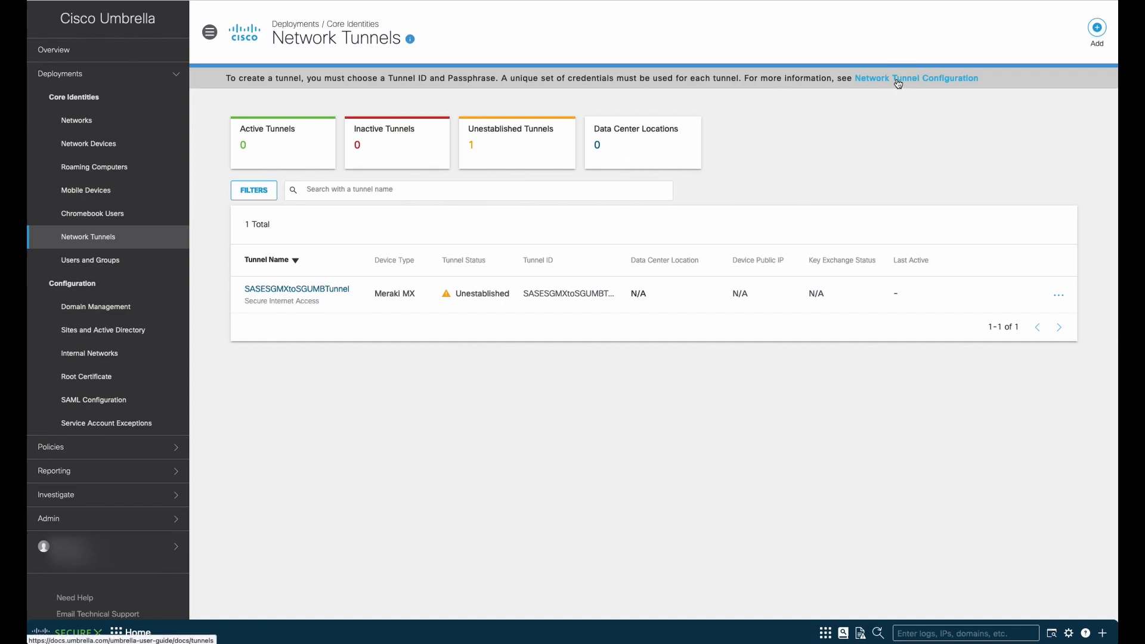
left_click(915, 78)
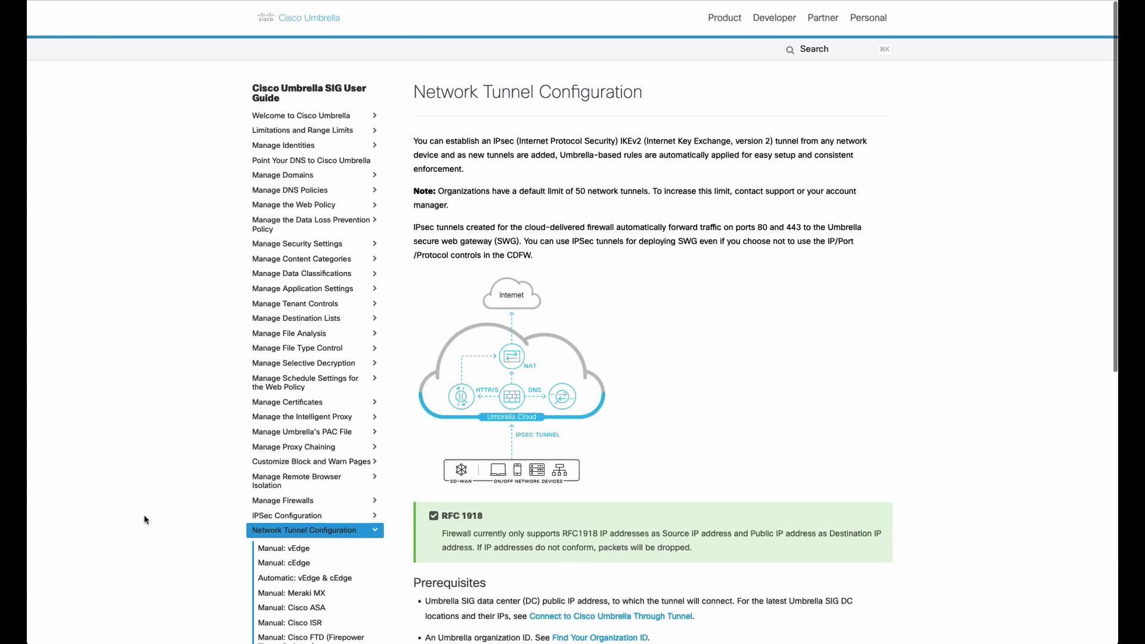
scroll("down", 3)
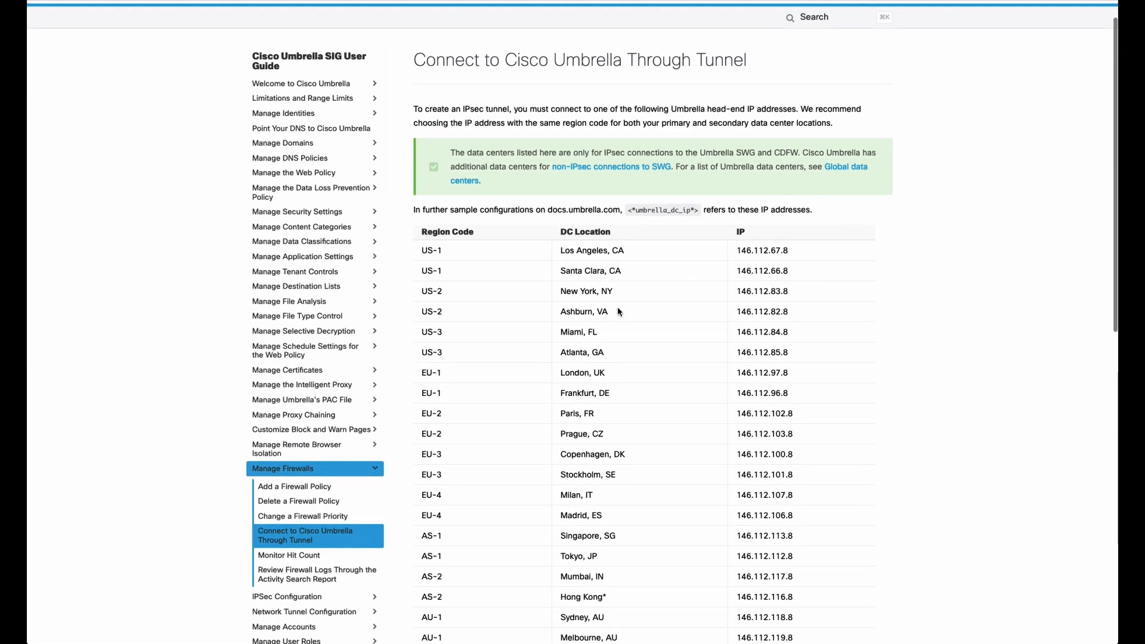
scroll("down", 3)
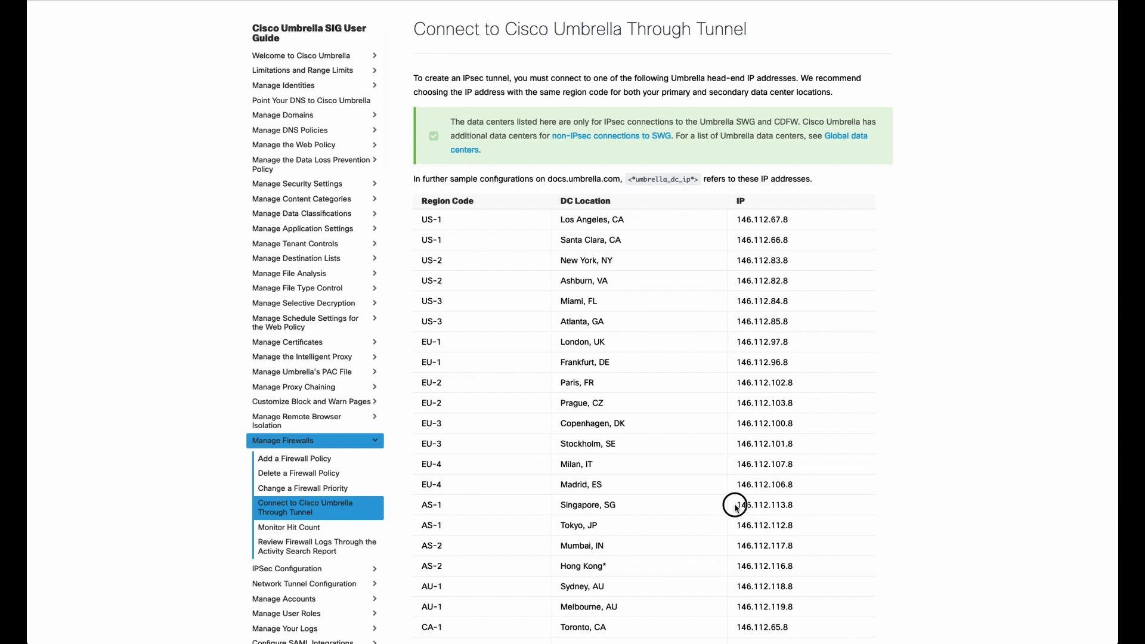
right_click(761, 504)
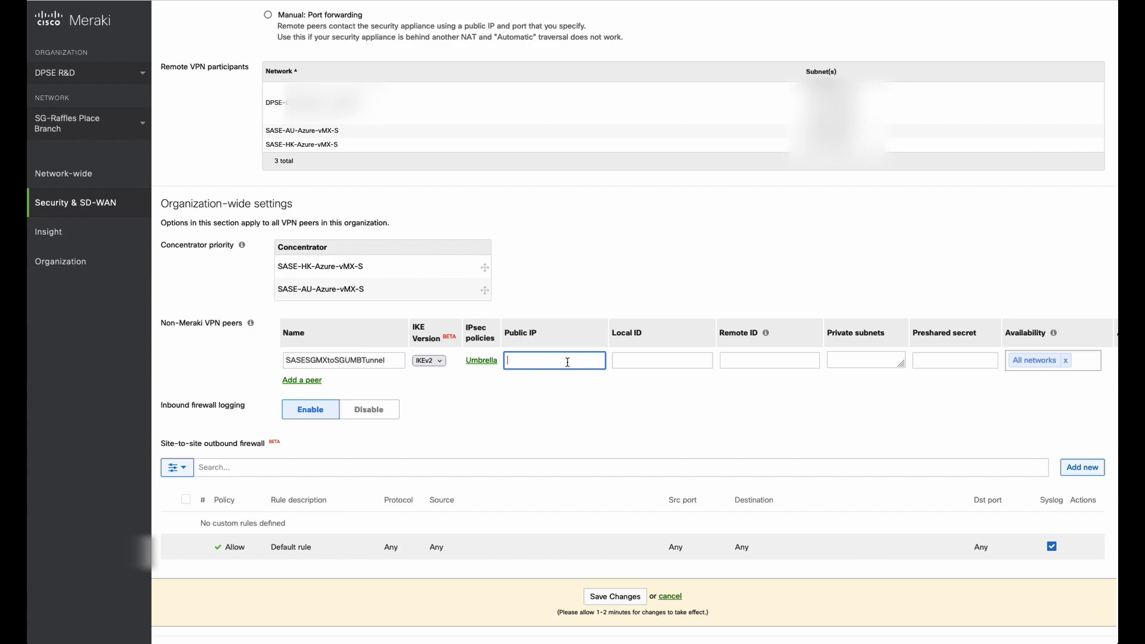
Step: Enter public IP 146.112.113.8, the Umbrella local ID, and private subnet 0.0.0.0/0
type("146.112.113.8")
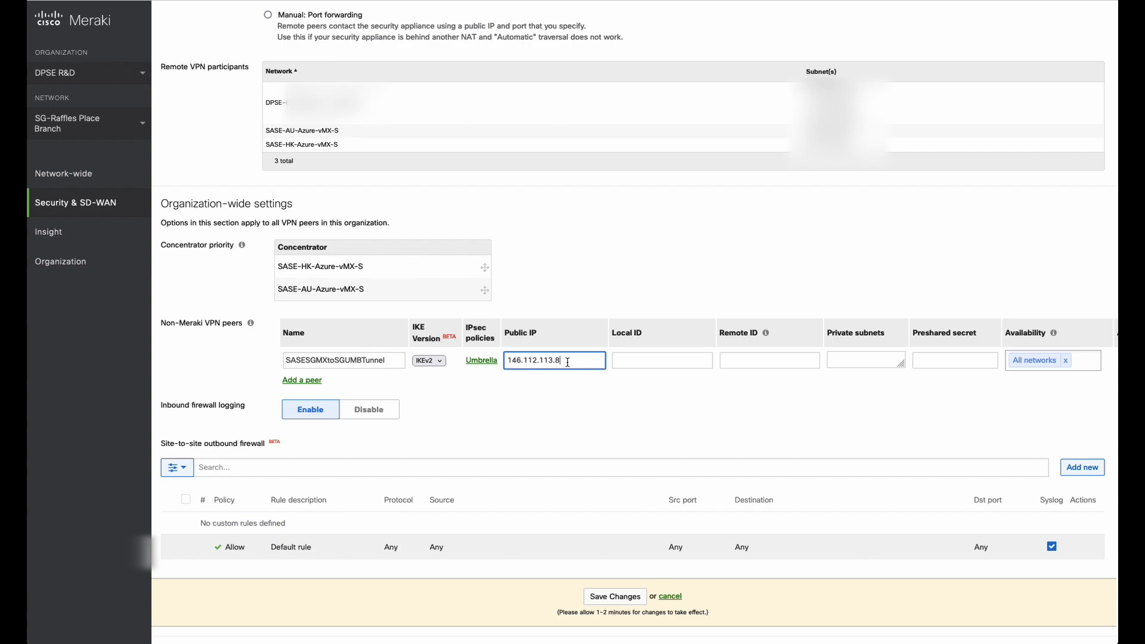
left_click(661, 360)
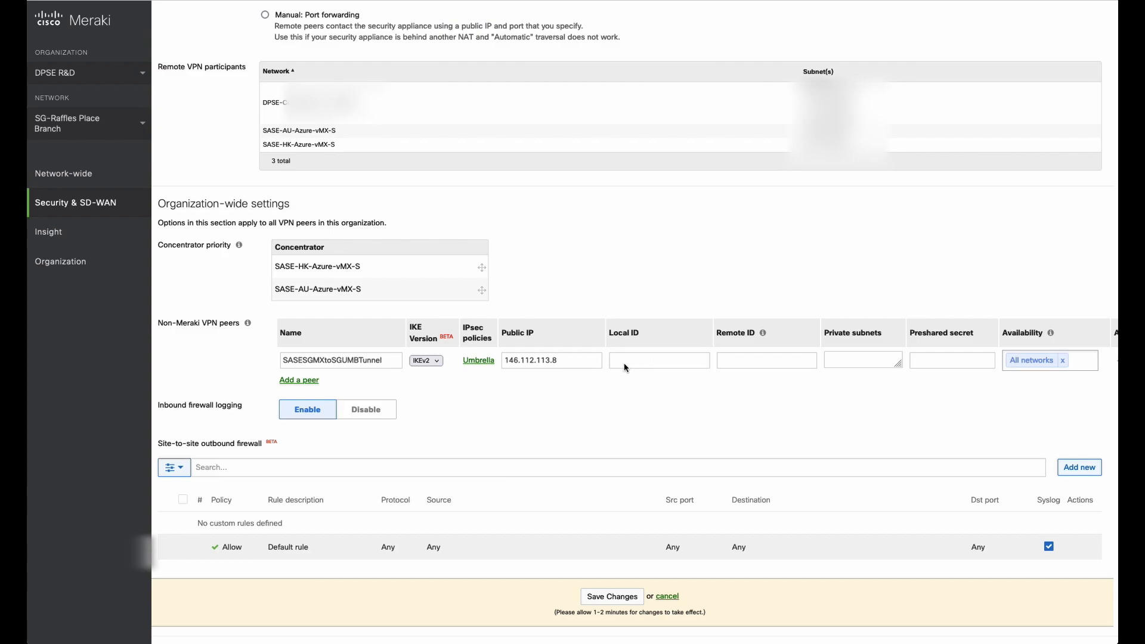
type("-549869889-umbrella.com")
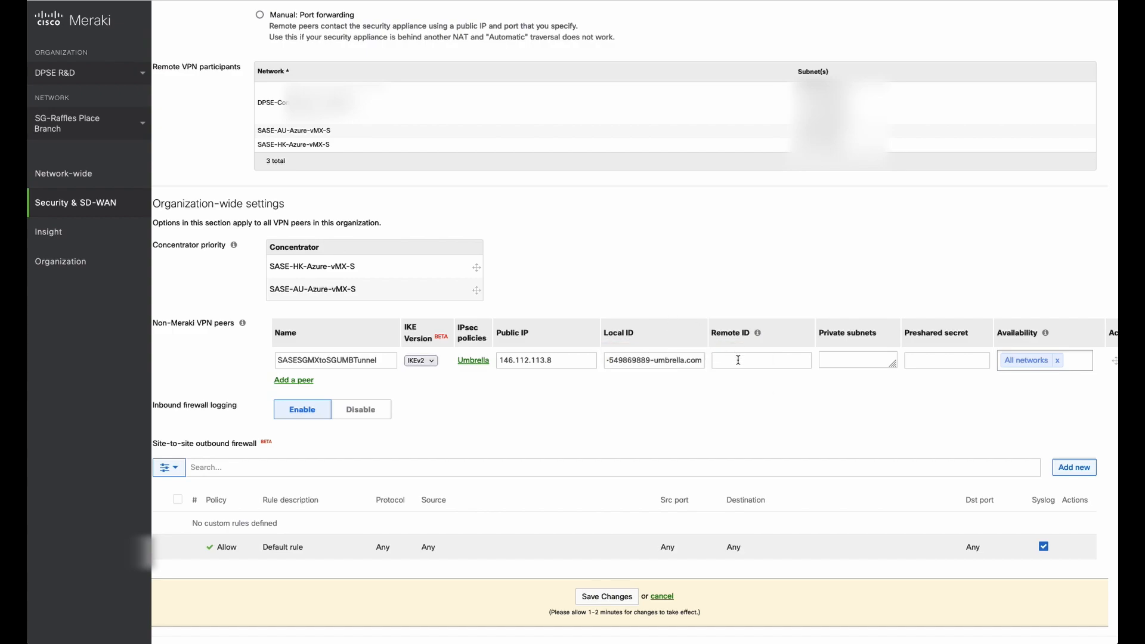
left_click(858, 360)
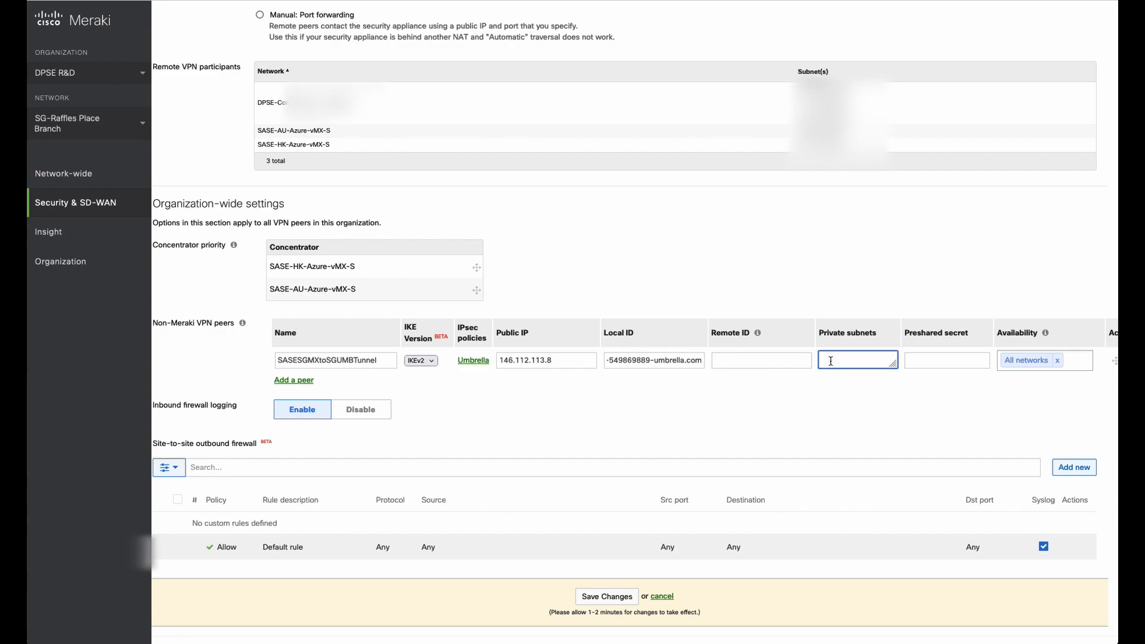
type("0.0.0.0/0")
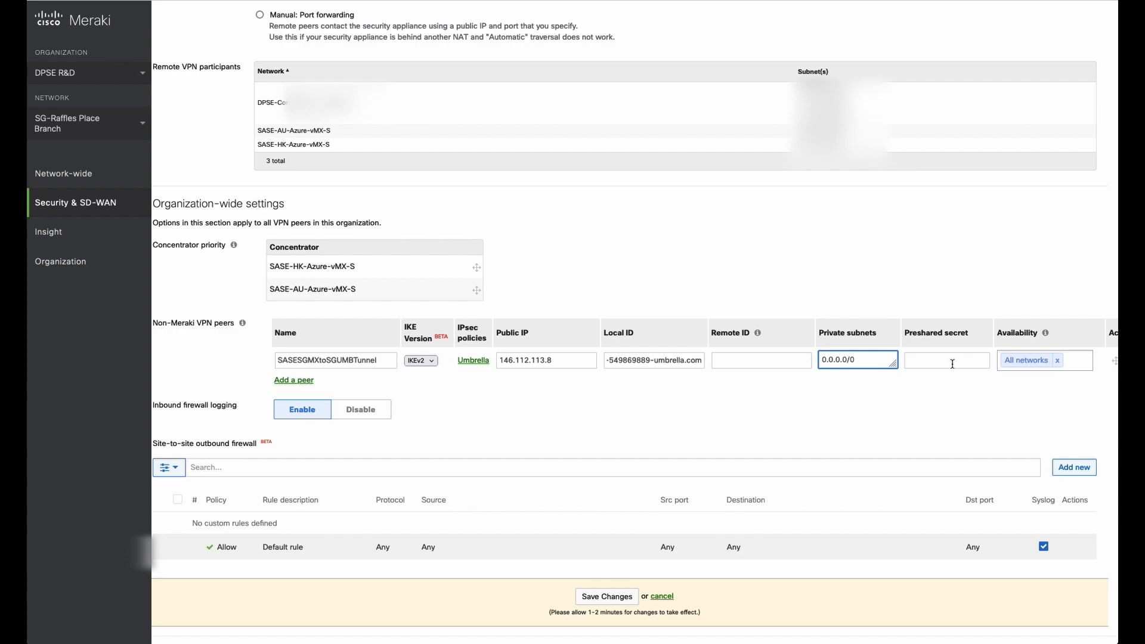
Step: Enter the preshared secret and limit availability to SG-Branch-Raffles instead of All networks
left_click(946, 360)
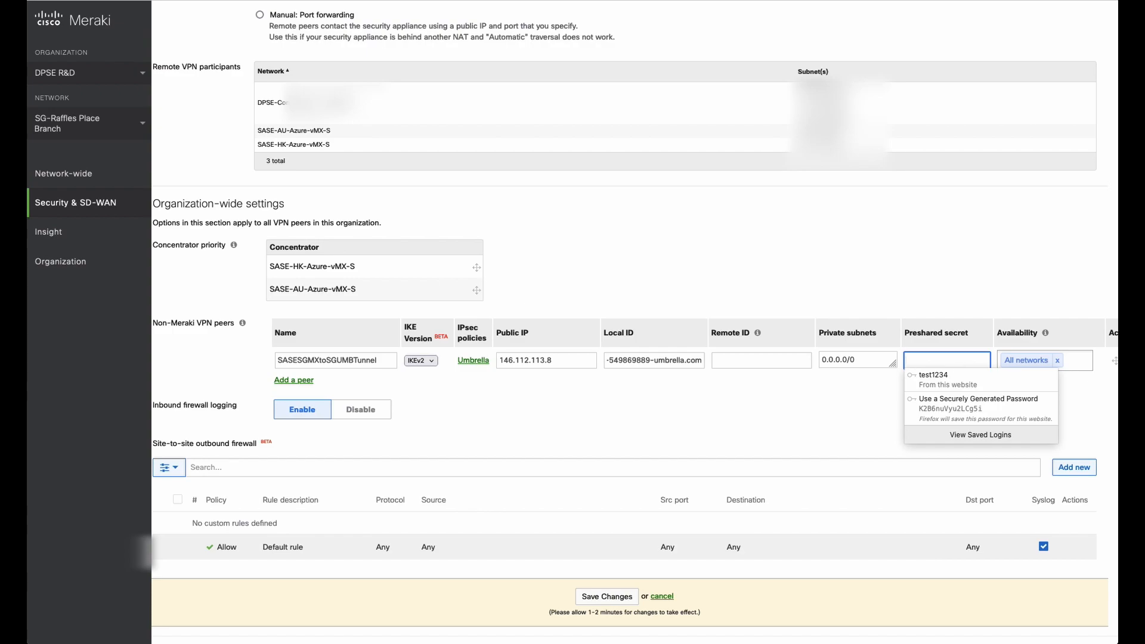
left_click(825, 374)
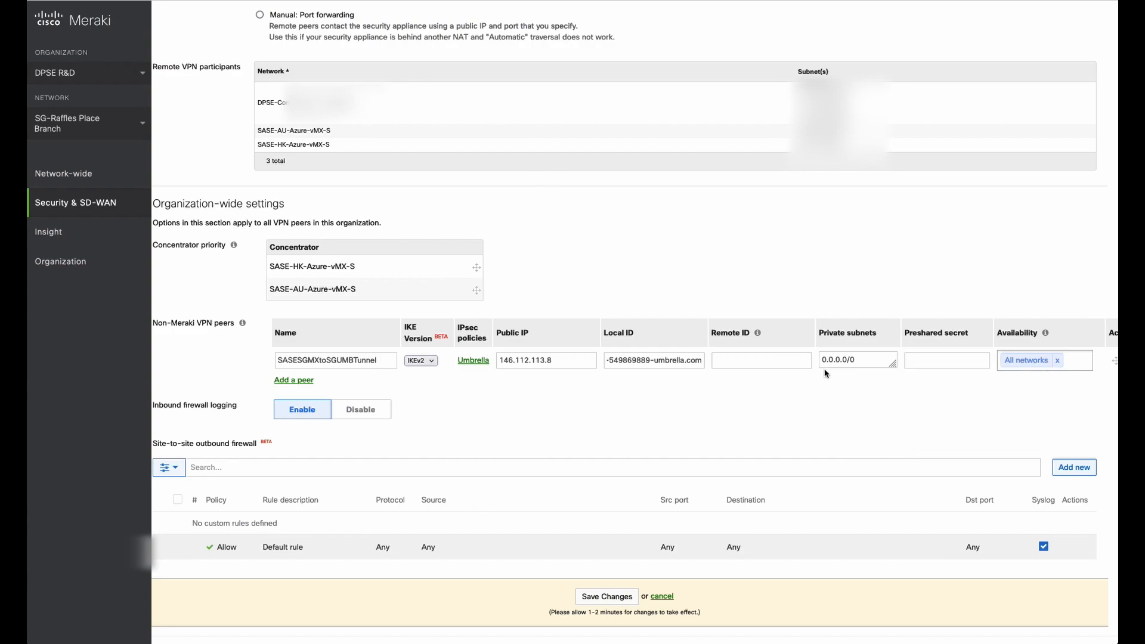
left_click(946, 360)
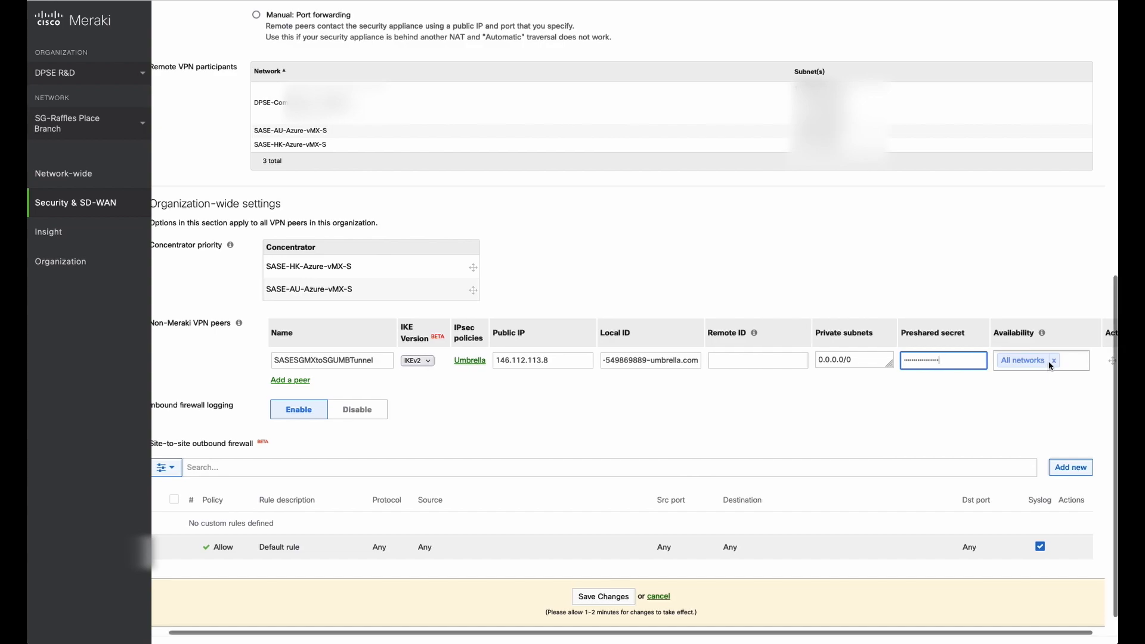
left_click(1041, 360)
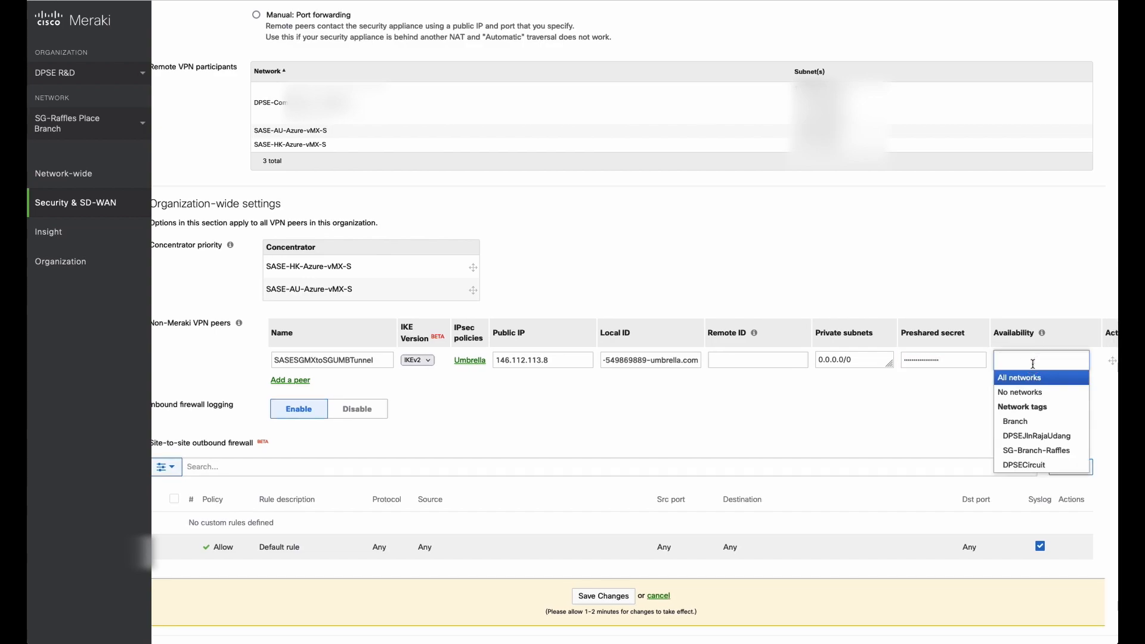
left_click(1034, 450)
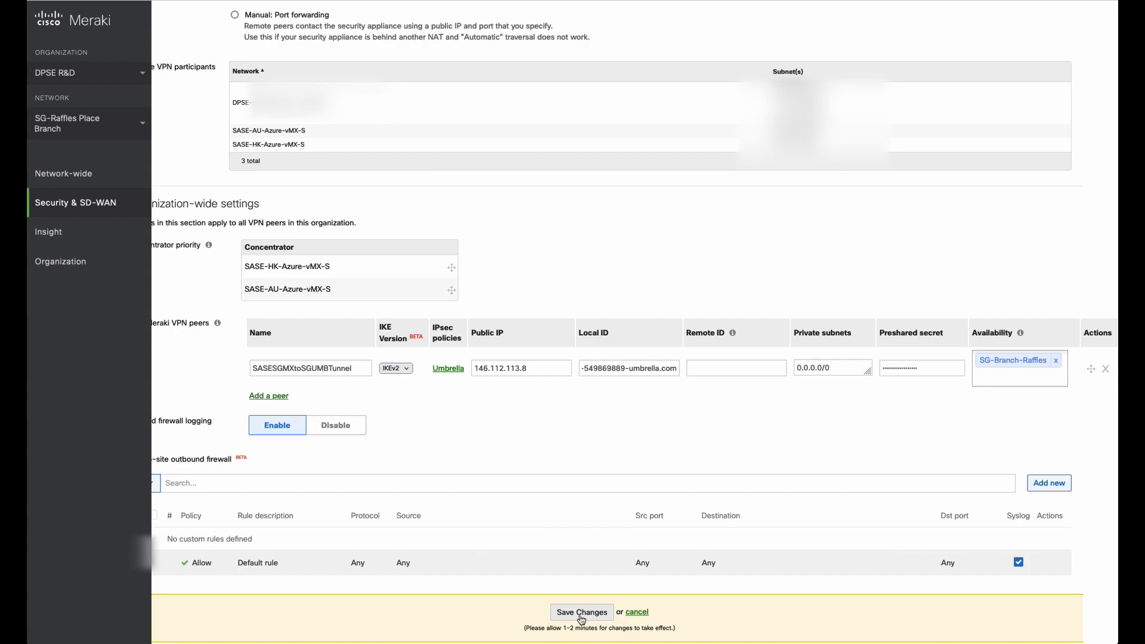
mouse_move(772, 33)
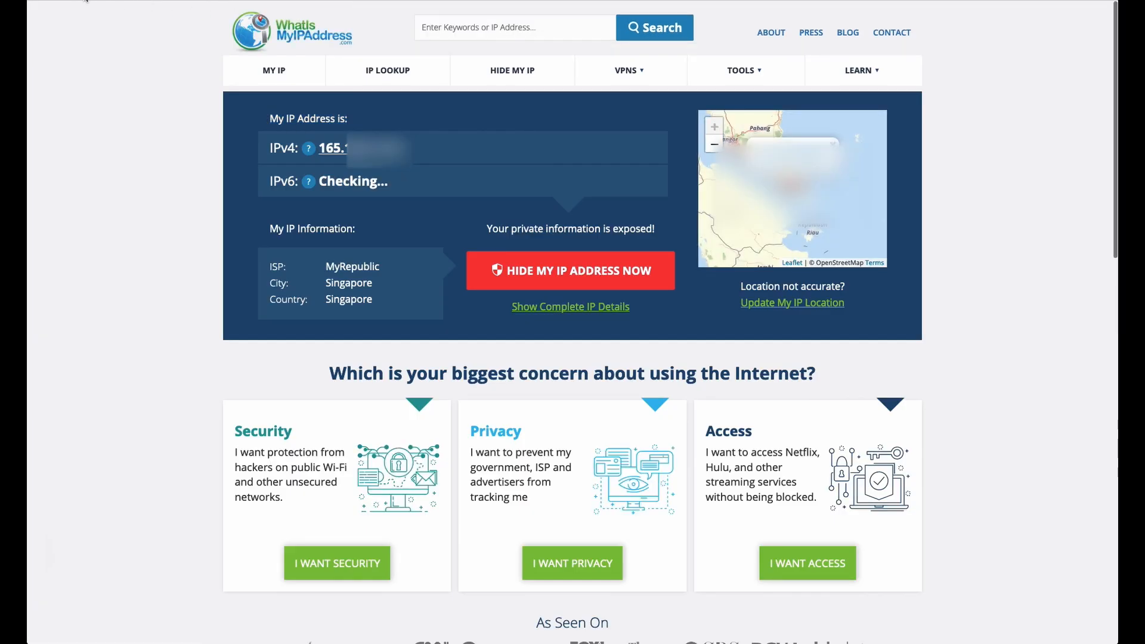
mouse_move(110, 23)
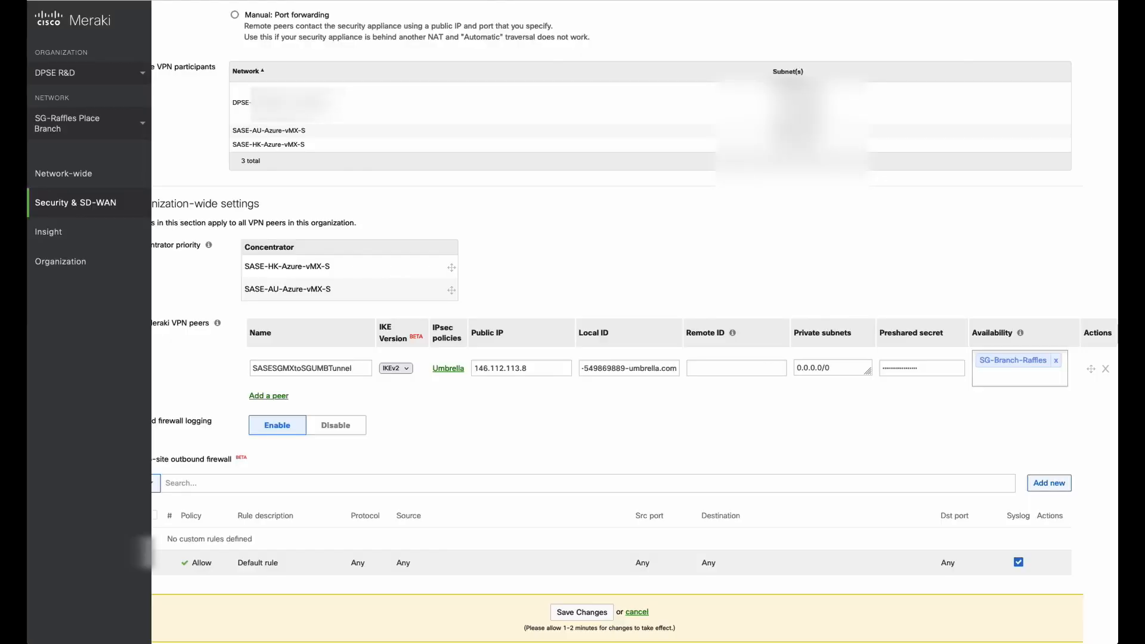
Step: Save the site-to-site VPN changes and confirm past the subnet overlap warnings
left_click(582, 612)
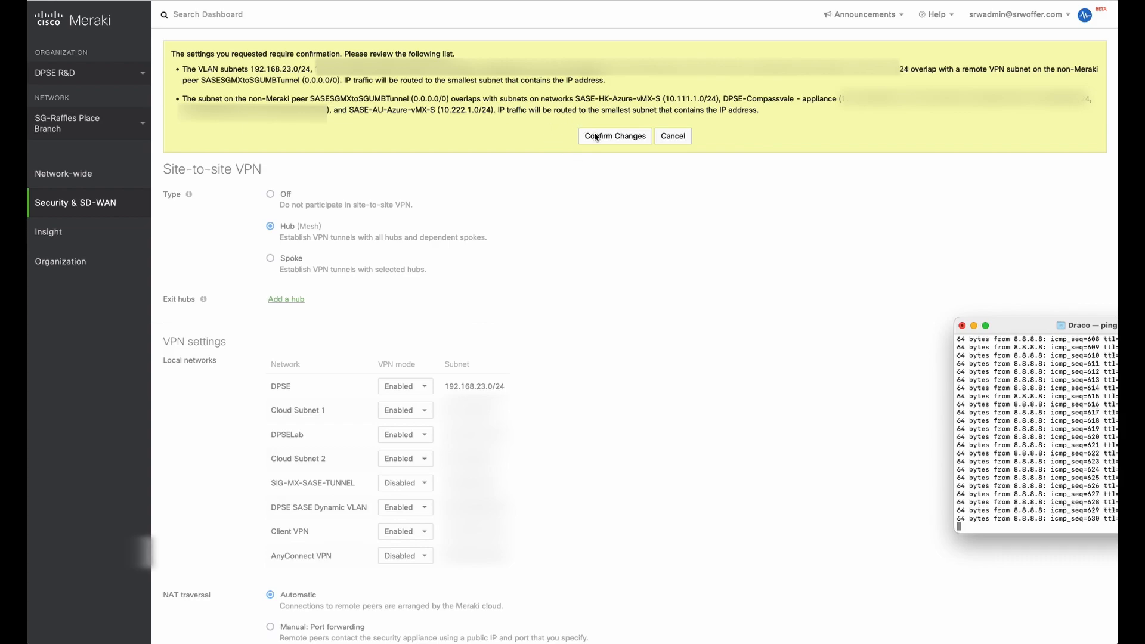
mouse_move(597, 136)
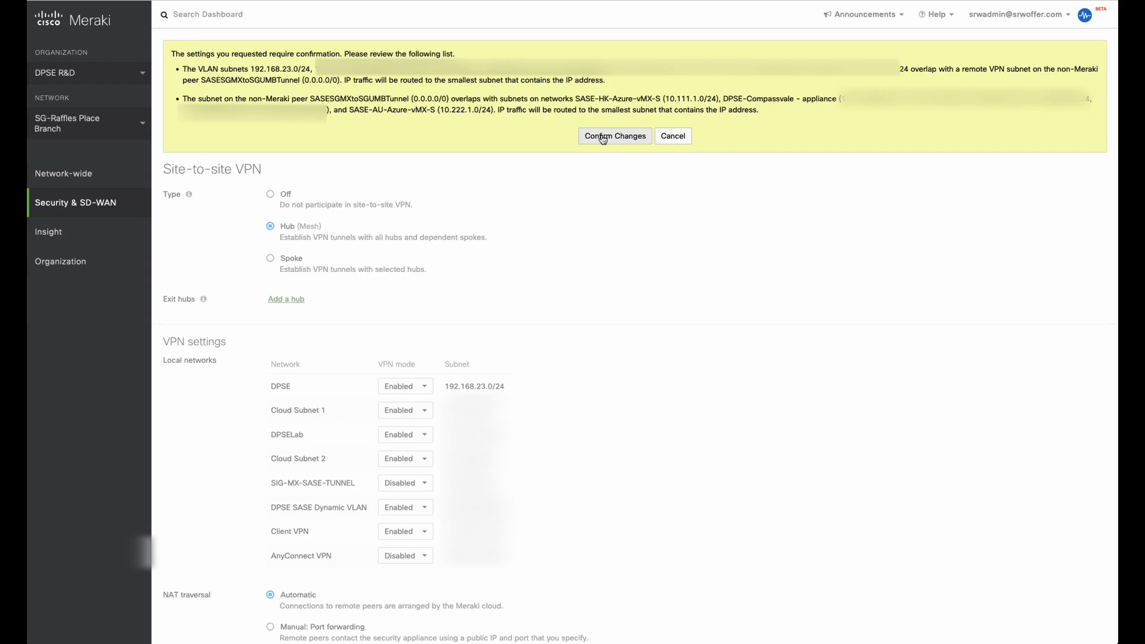
left_click(614, 136)
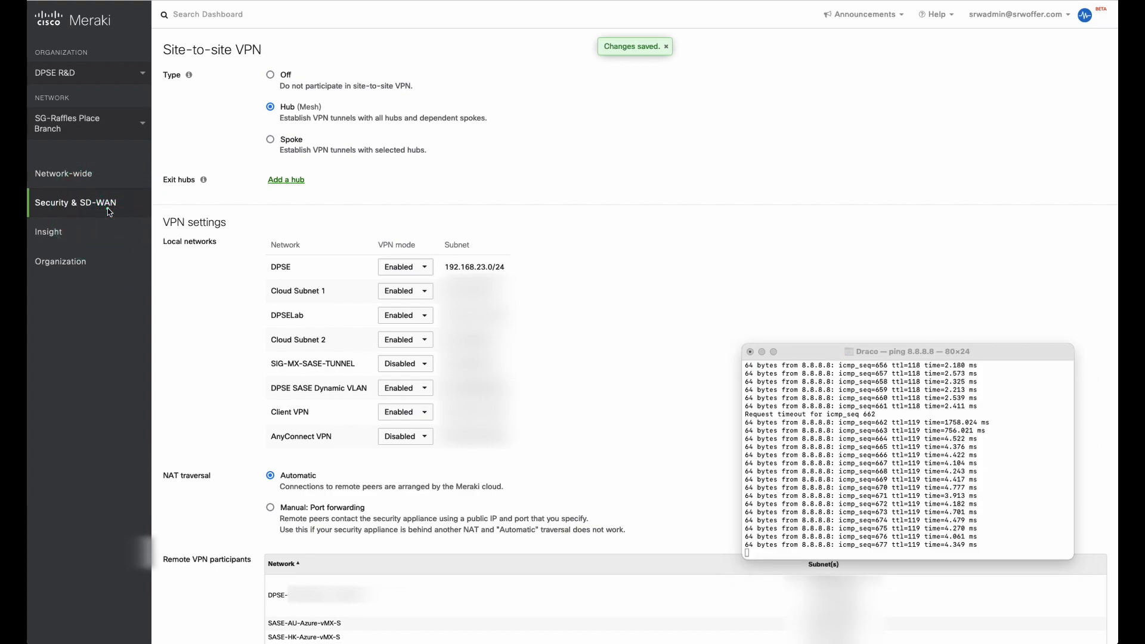
Step: Open the branch's VPN status and list the non-Meraki peer tunnel to 146.112.113.8
left_click(75, 202)
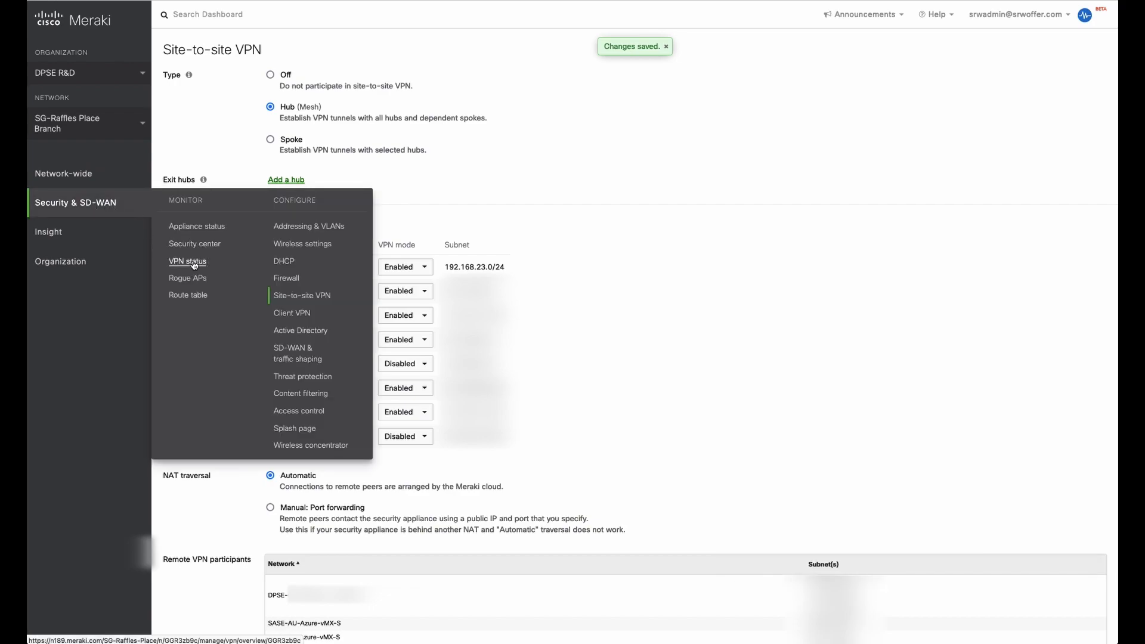
left_click(188, 261)
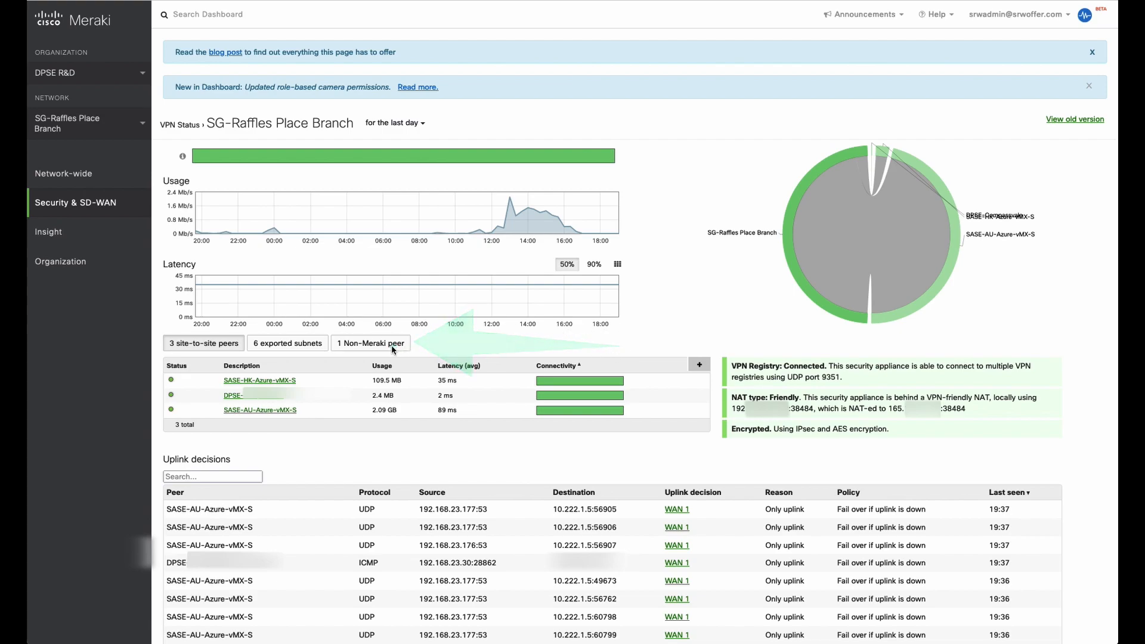
left_click(370, 342)
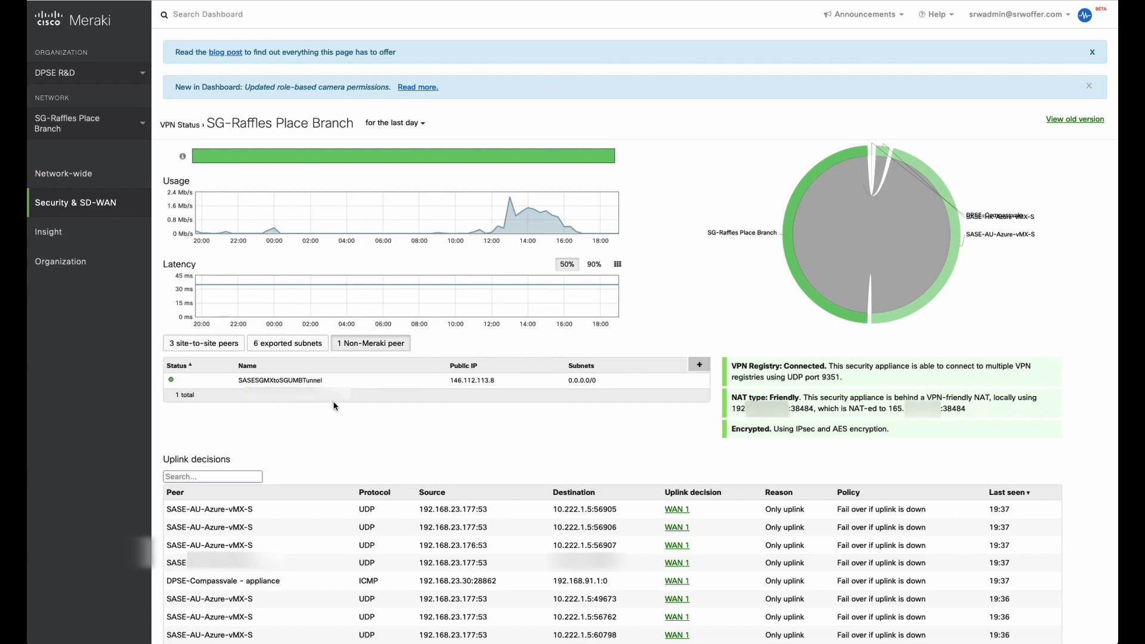
mouse_move(305, 20)
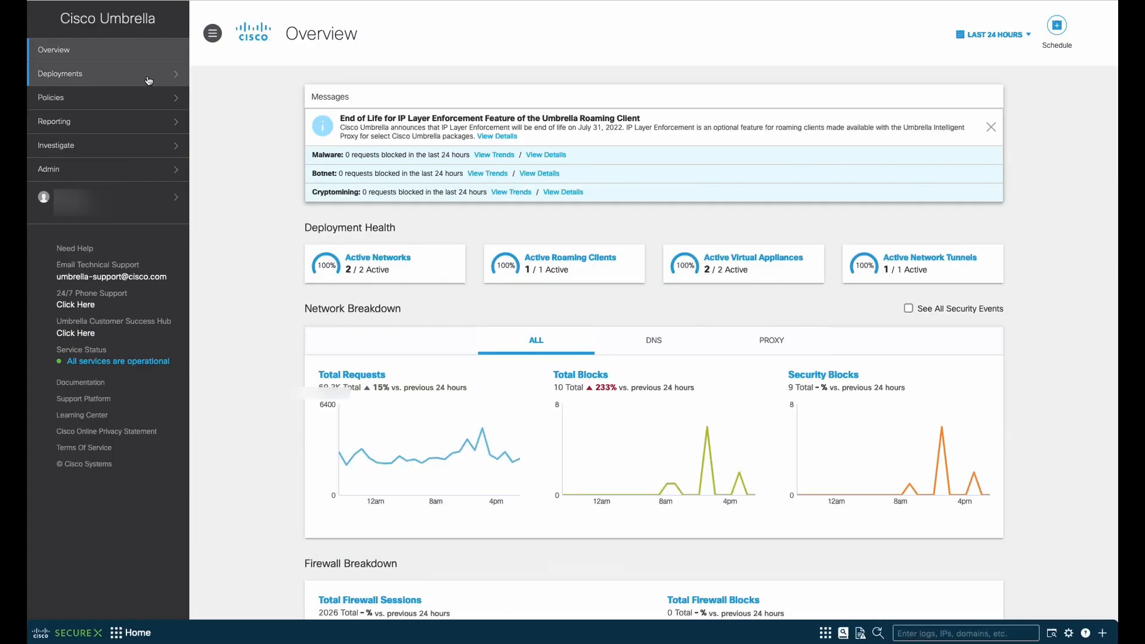
Step: Open Network Tunnels under Deployments in Umbrella
left_click(61, 72)
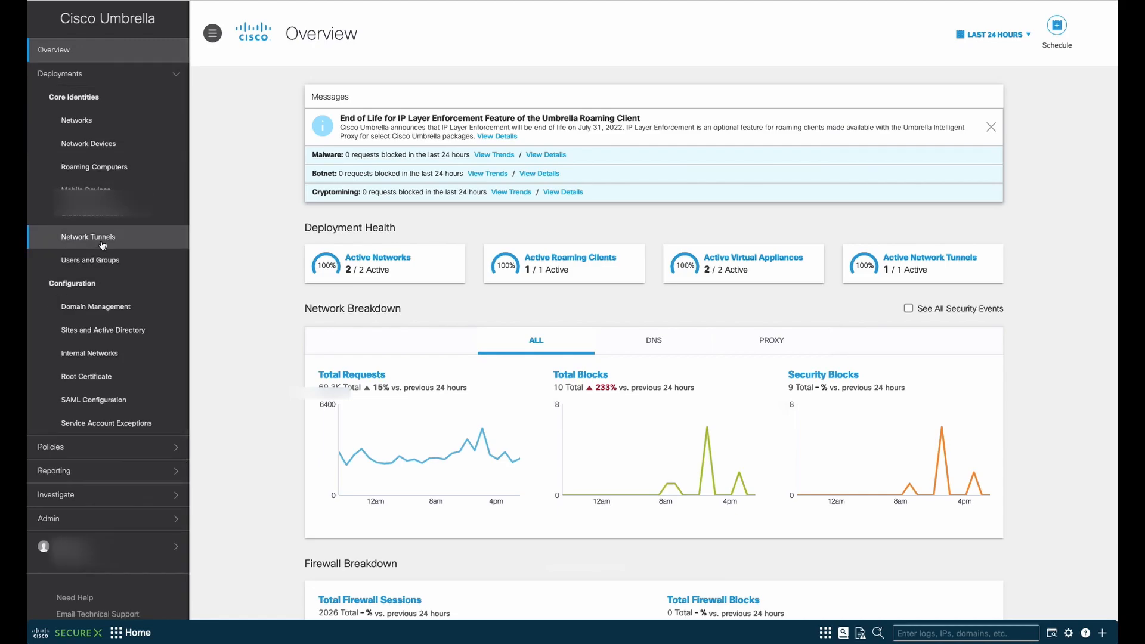
left_click(88, 237)
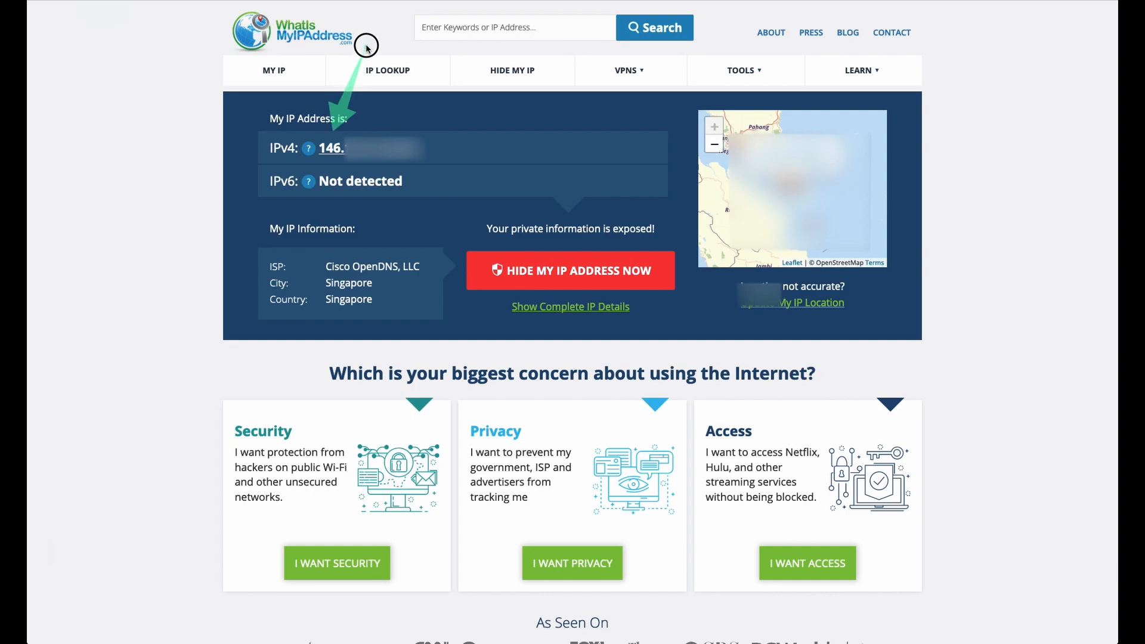
mouse_move(390, 280)
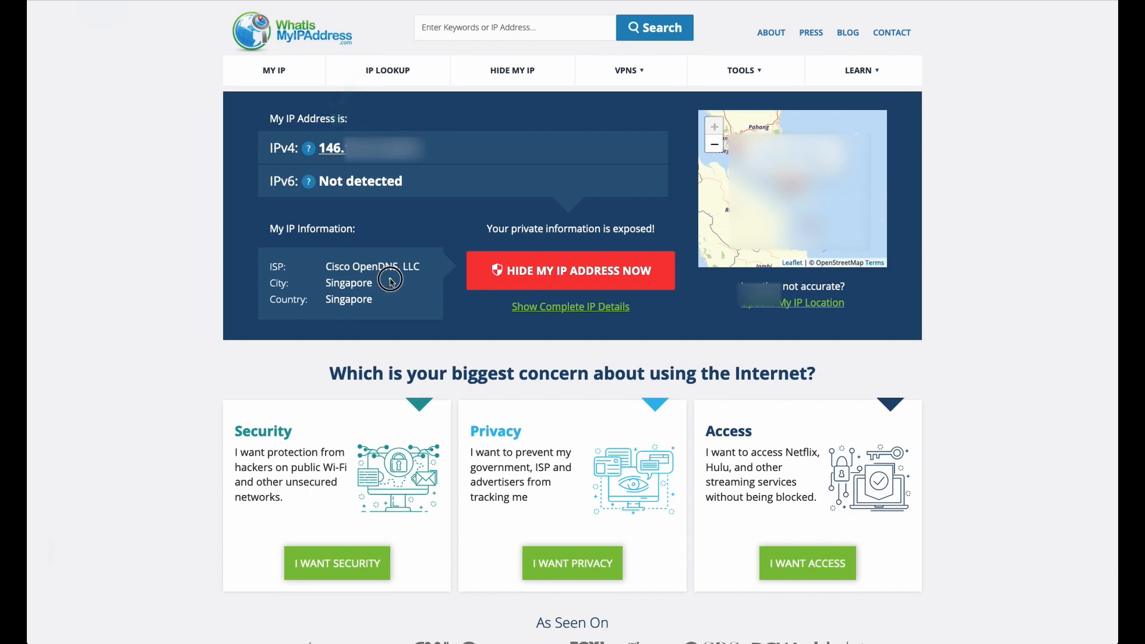